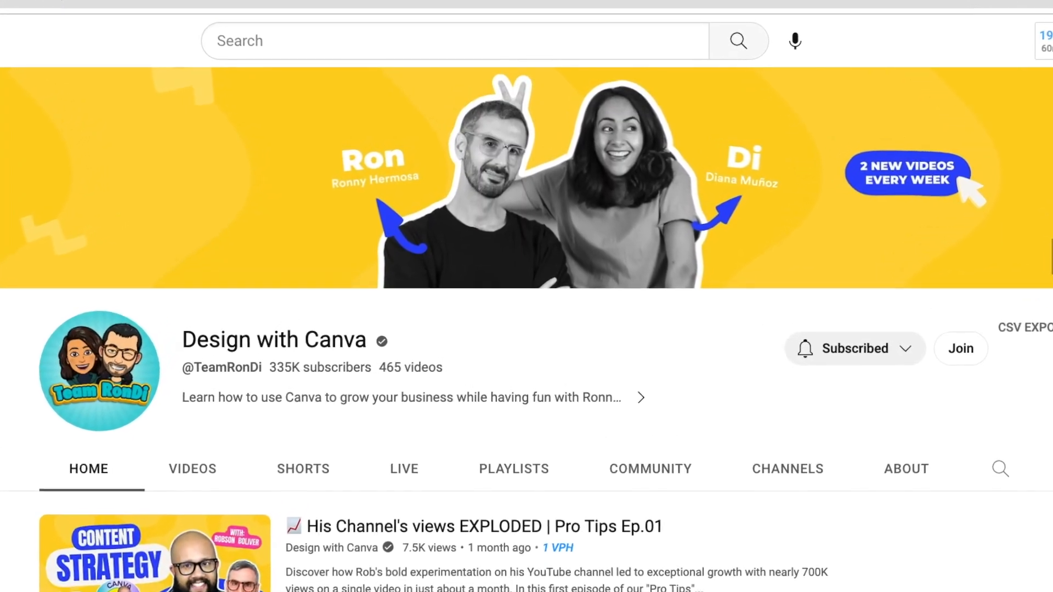
Search 'flyer', create a blank Event Flyer, and apply the light cream background swatch.
{"action": "scroll", "scroll_direction": "down", "scroll_amount": 3}
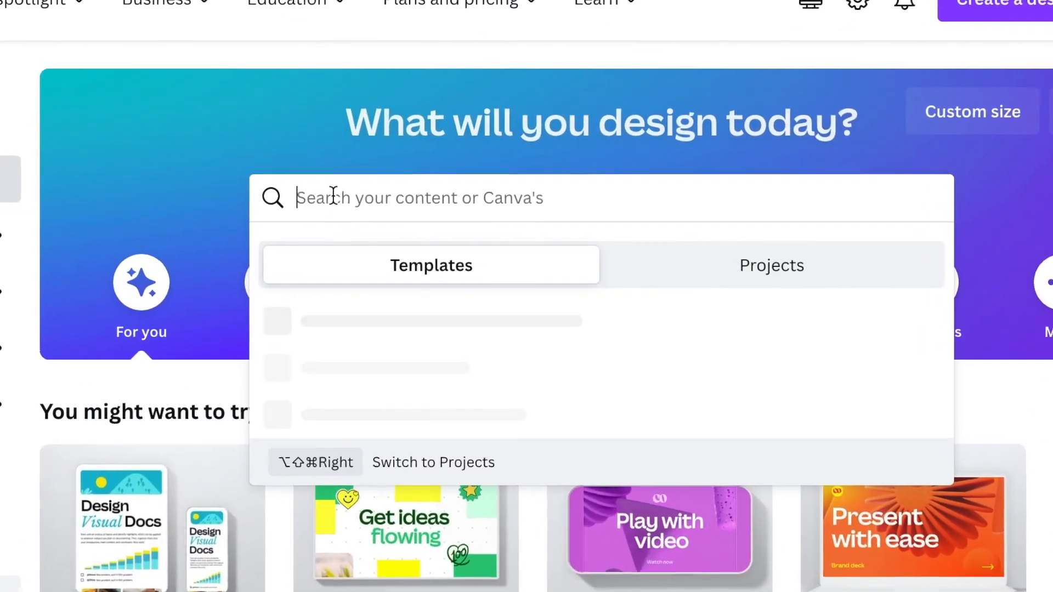
{"action": "type", "text": "flyer"}
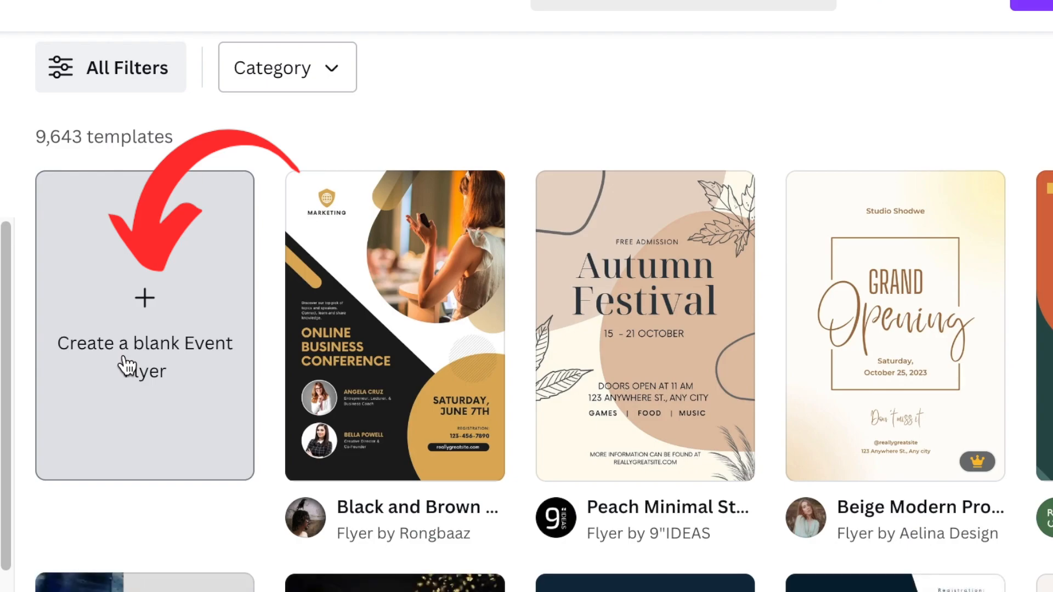
{"action": "left_click", "coordinate": [144, 298]}
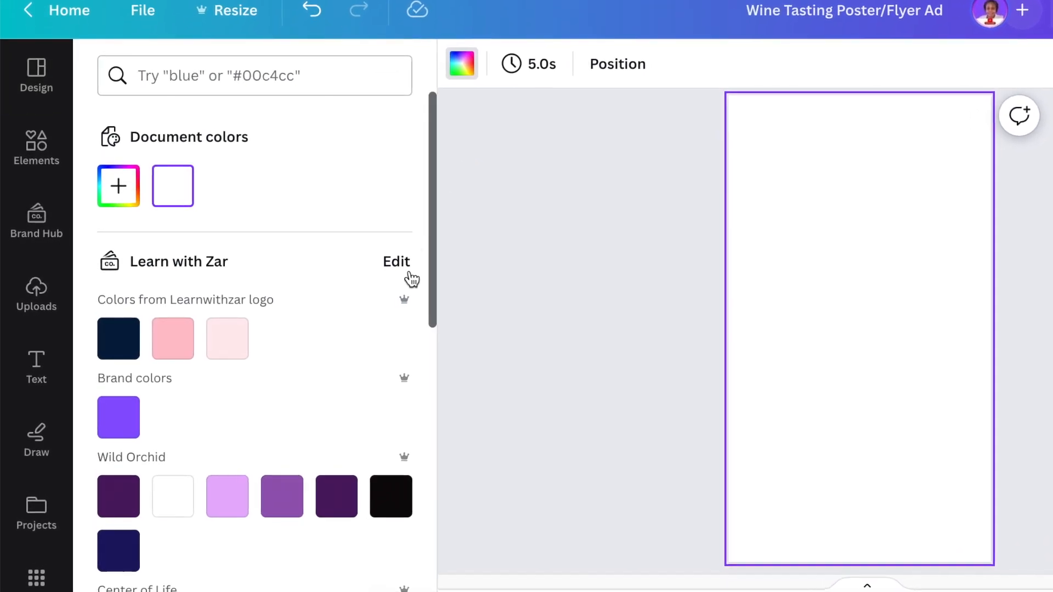
{"action": "type", "text": "green"}
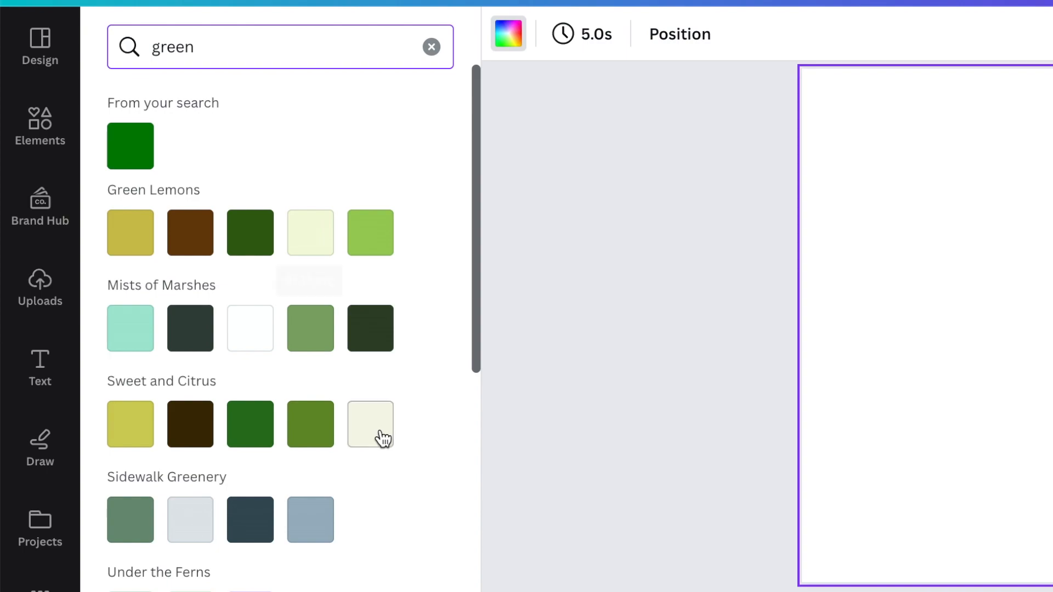
{"action": "left_click", "coordinate": [369, 424]}
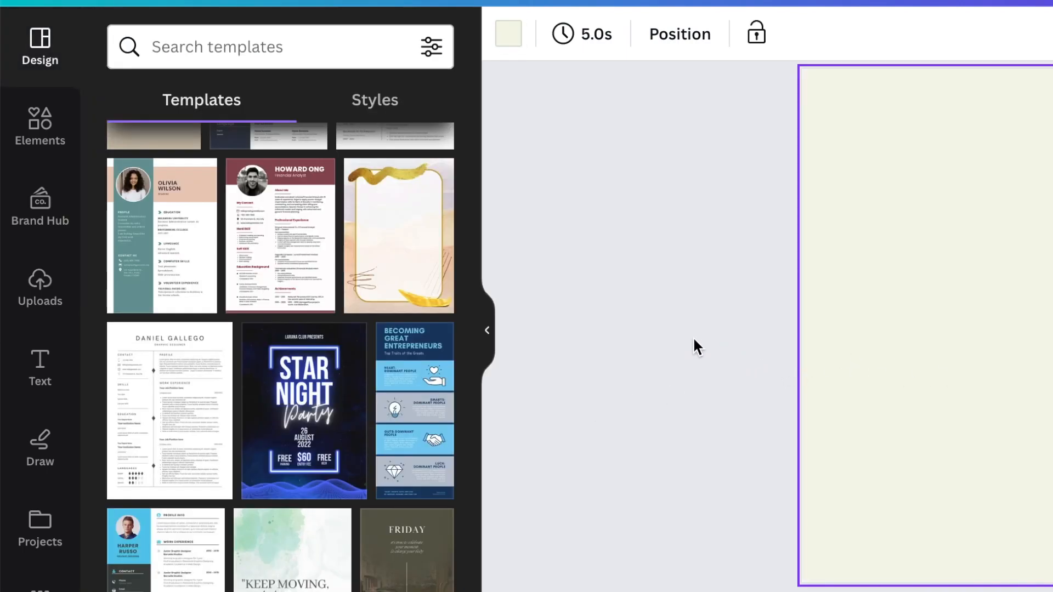
From Elements > Frames, add a torn-edge frame at the top and a square frame below.
{"action": "left_click", "coordinate": [39, 128]}
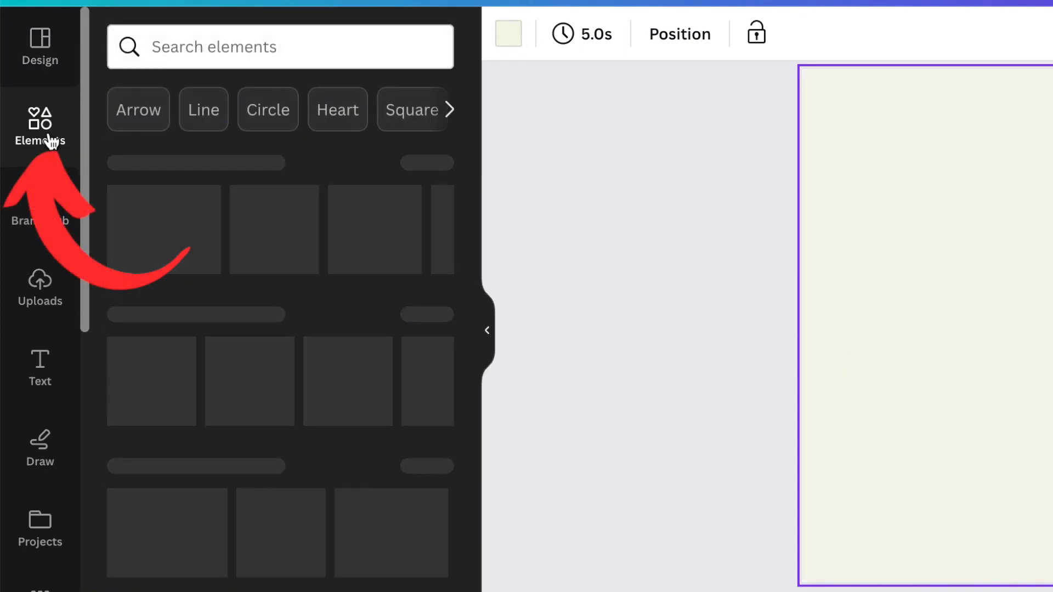
{"action": "left_click", "coordinate": [39, 128]}
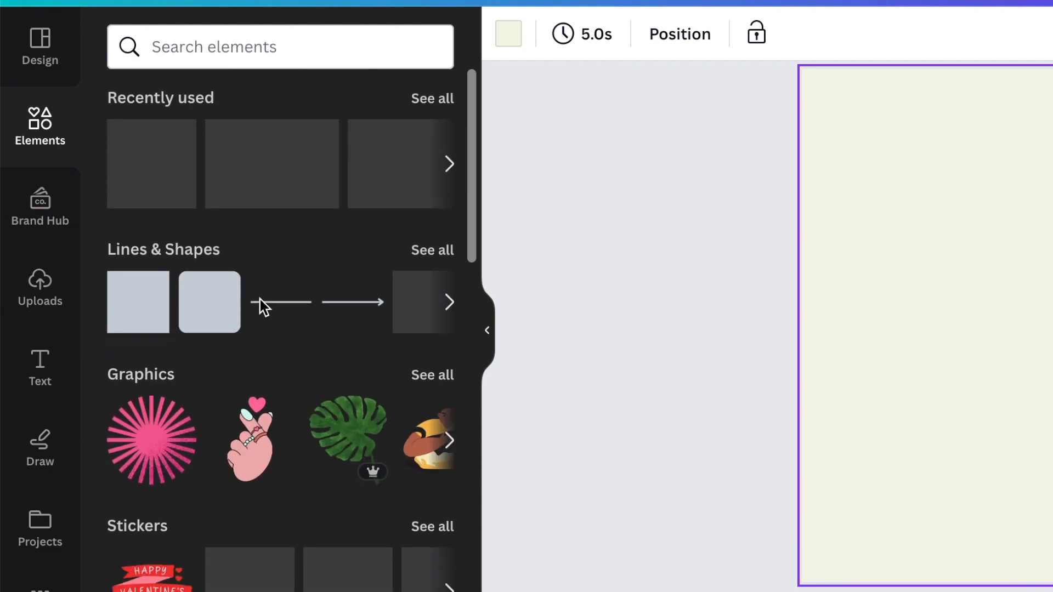
{"action": "scroll", "scroll_direction": "down", "scroll_amount": 3}
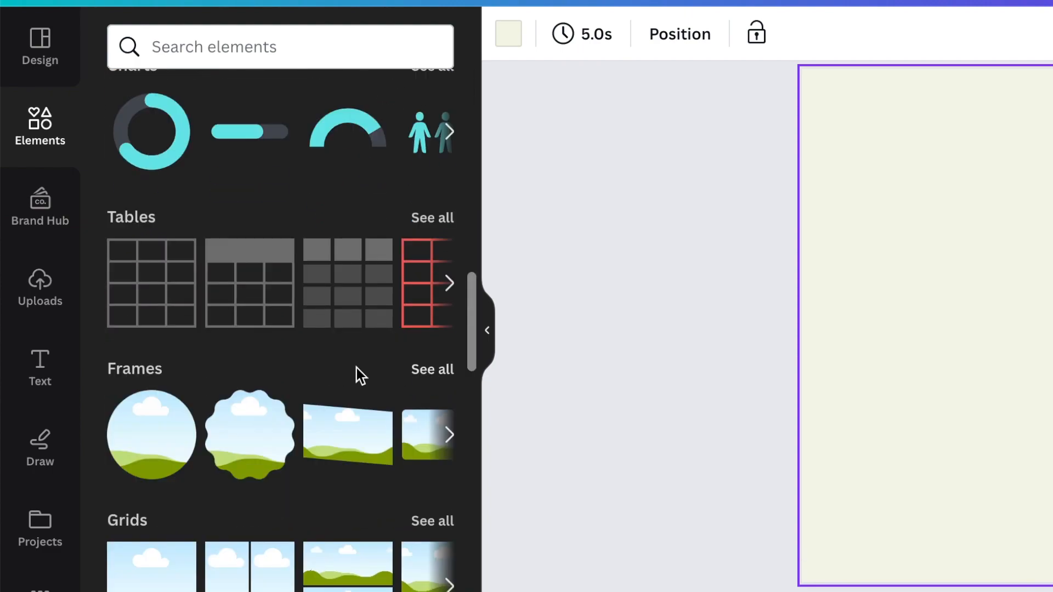
{"action": "left_click", "coordinate": [432, 369]}
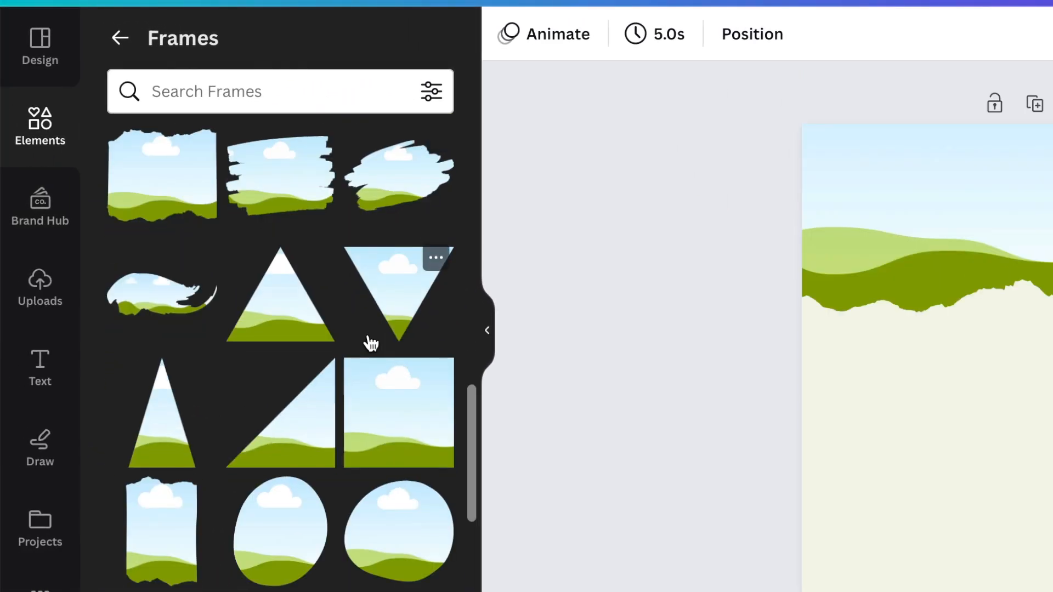
{"action": "scroll", "scroll_direction": "down", "scroll_amount": 3}
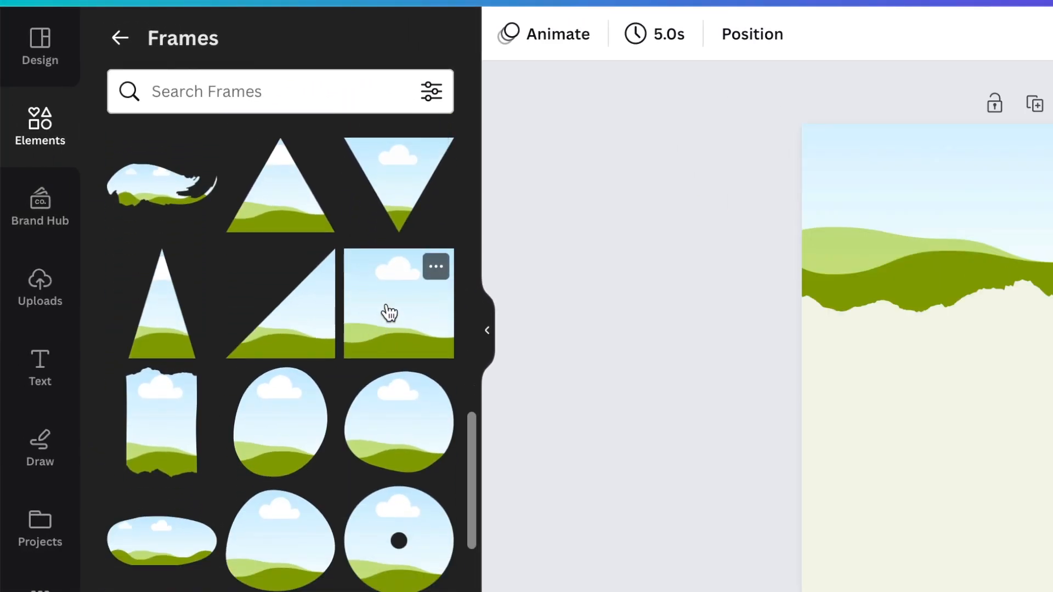
{"action": "left_click", "coordinate": [398, 303]}
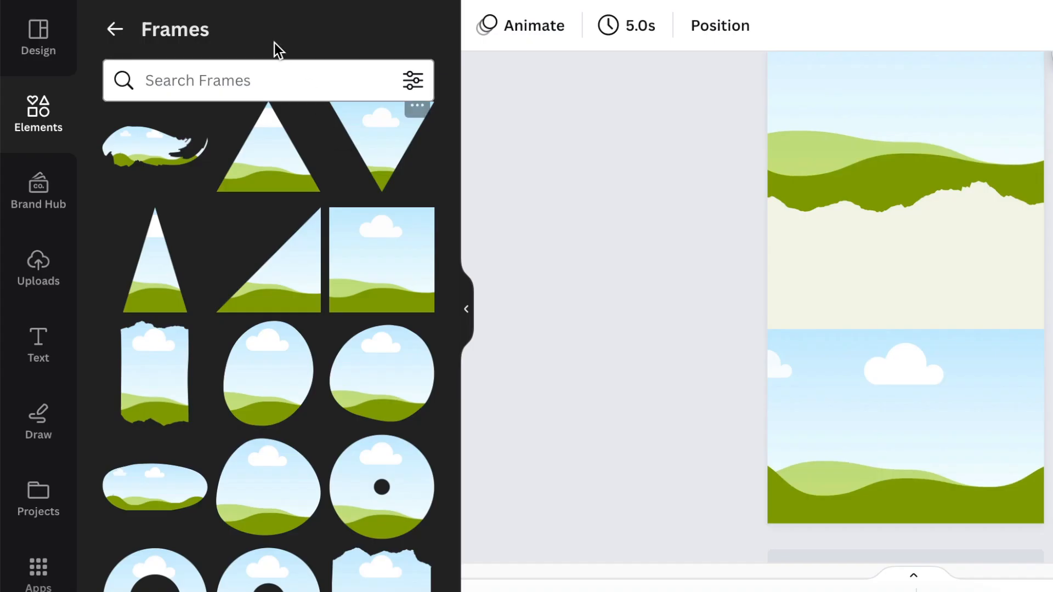
Search 'vineyard' and drag a photo into the top frame, then search 'women with wine'.
{"action": "left_click", "coordinate": [115, 29]}
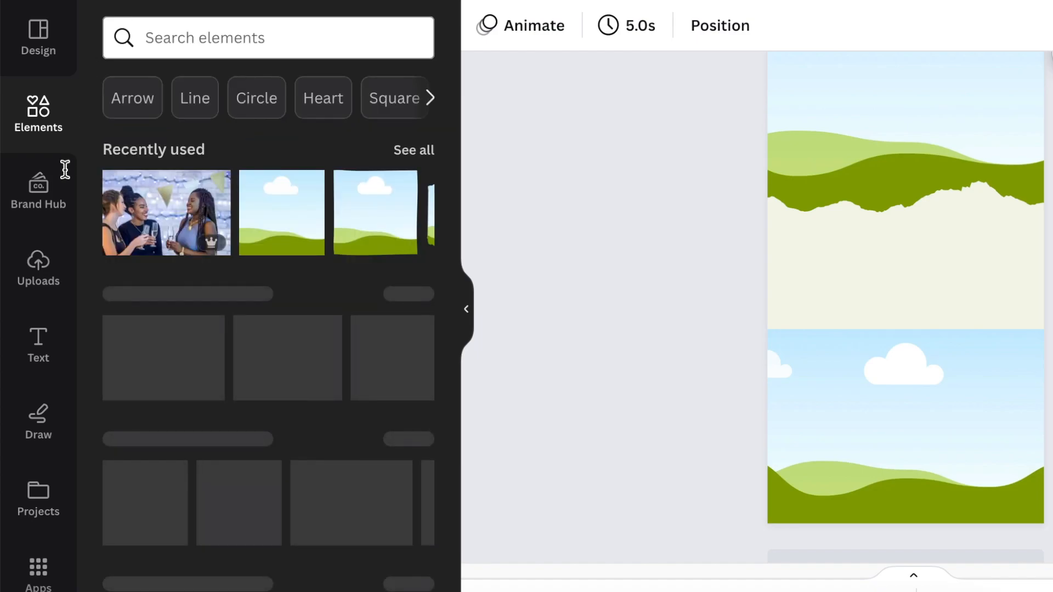
{"action": "left_click", "coordinate": [269, 38]}
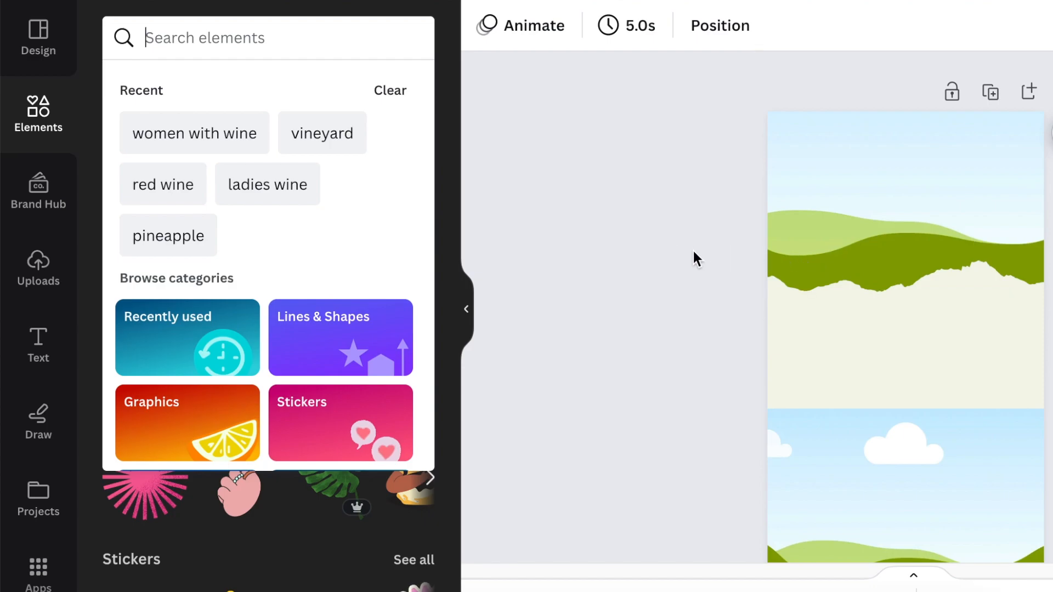
{"action": "left_click", "coordinate": [267, 37]}
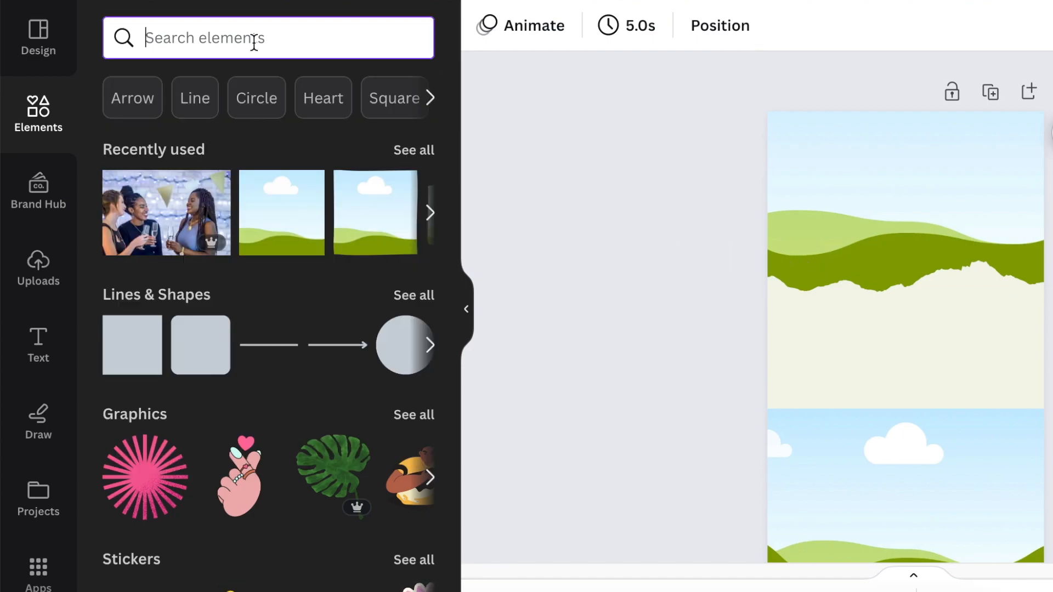
{"action": "type", "text": "vineyard"}
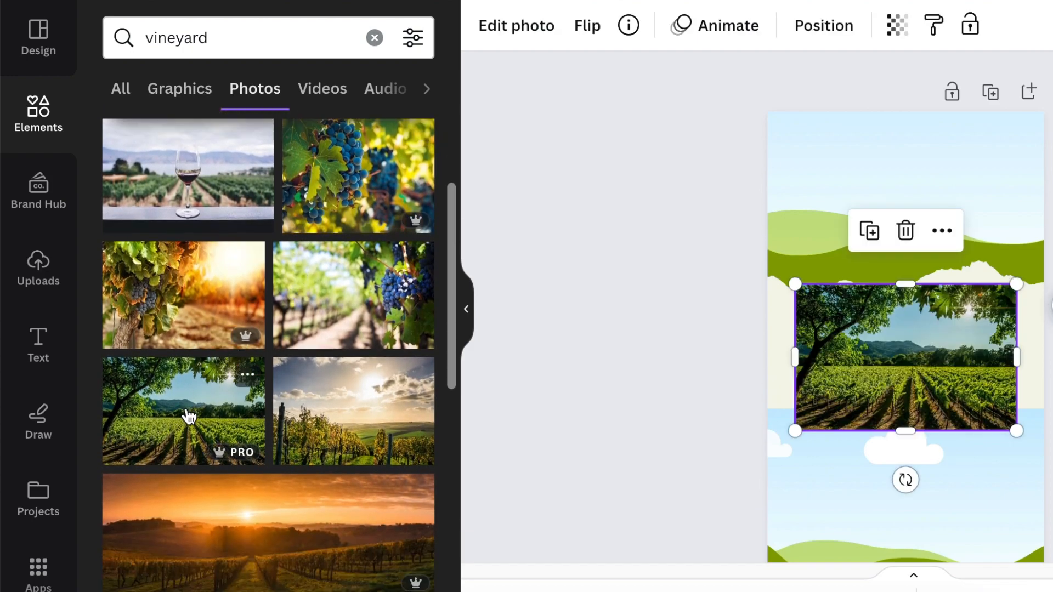
{"action": "left_click_drag", "start_coordinate": [904, 356], "coordinate": [877, 265]}
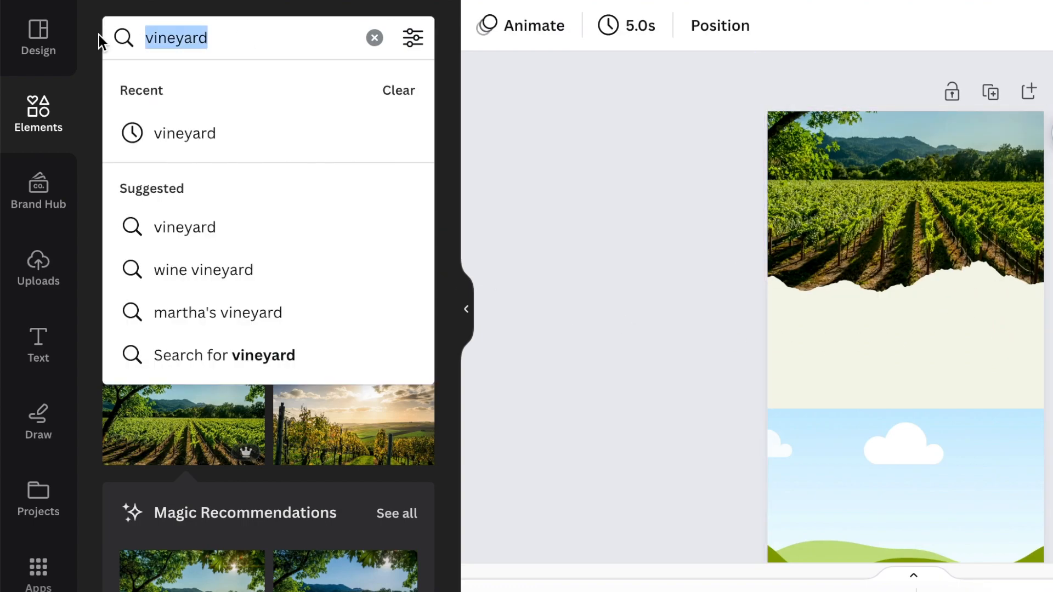
{"action": "type", "text": "women with"}
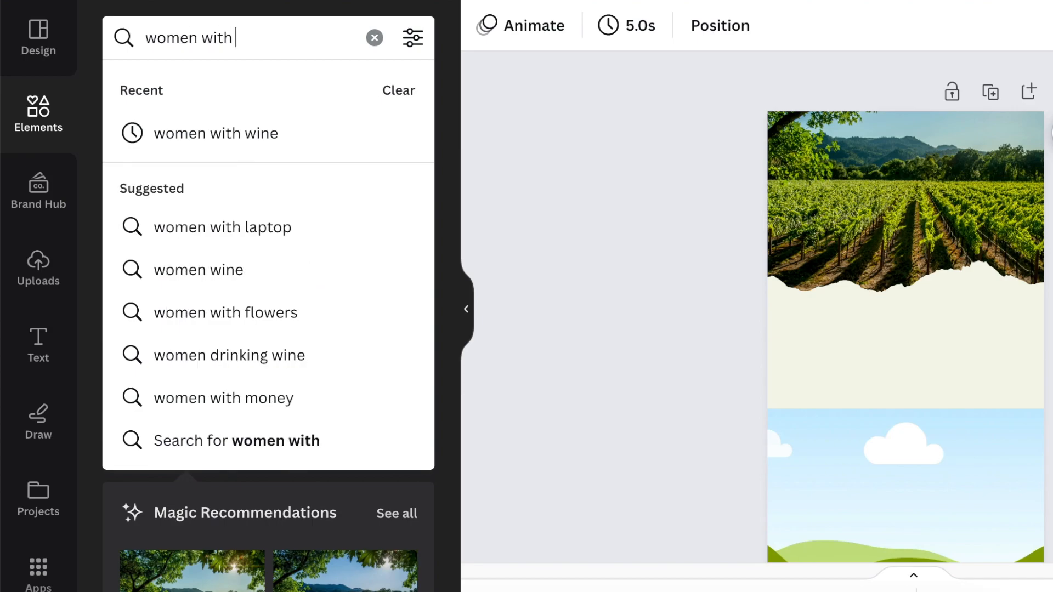
{"action": "left_click", "coordinate": [216, 132]}
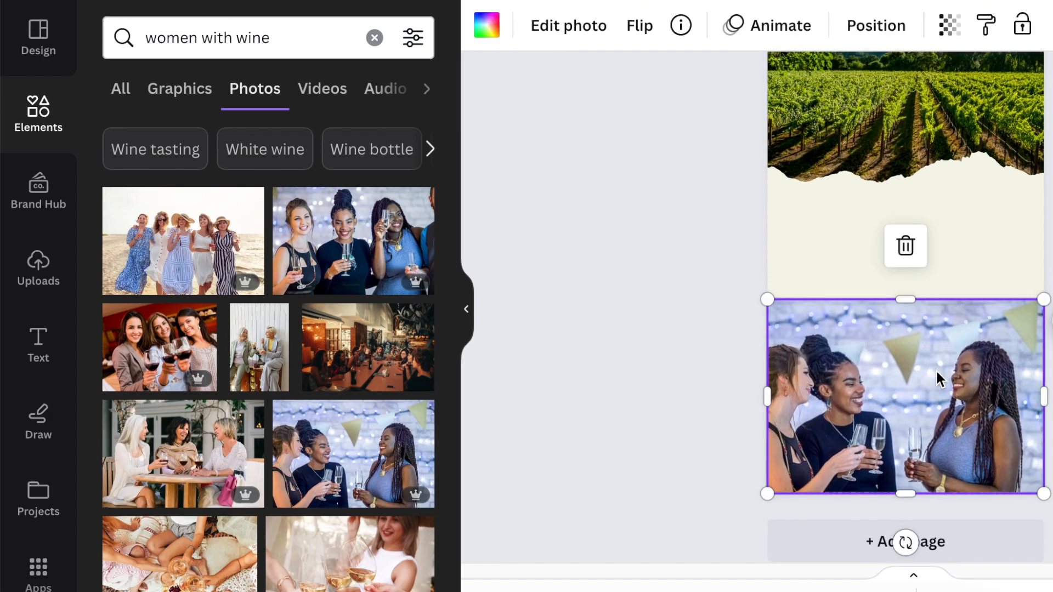
{"action": "mouse_move", "coordinate": [947, 420]}
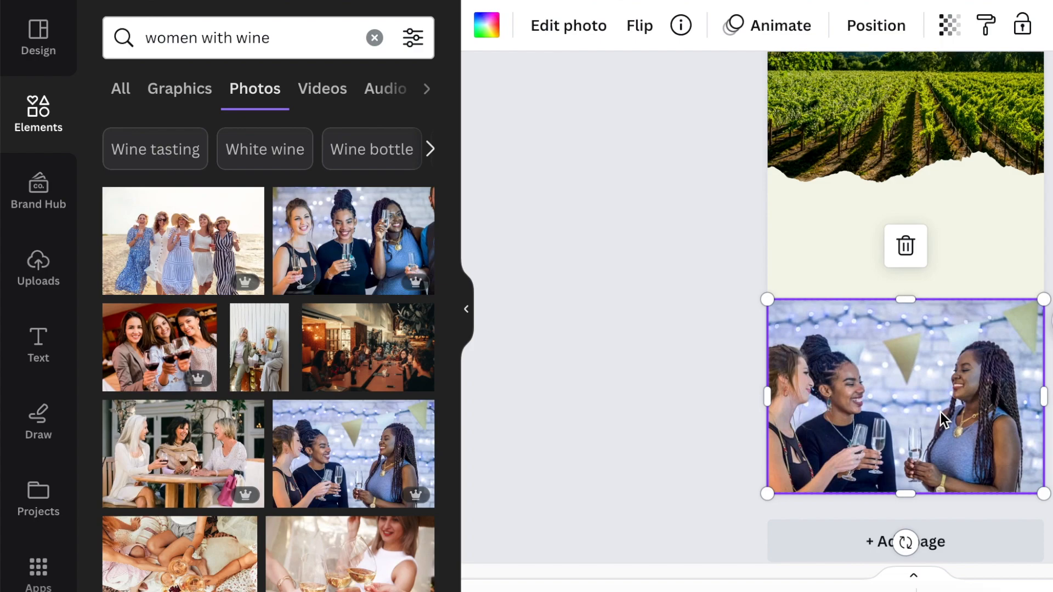
{"action": "mouse_move", "coordinate": [659, 170]}
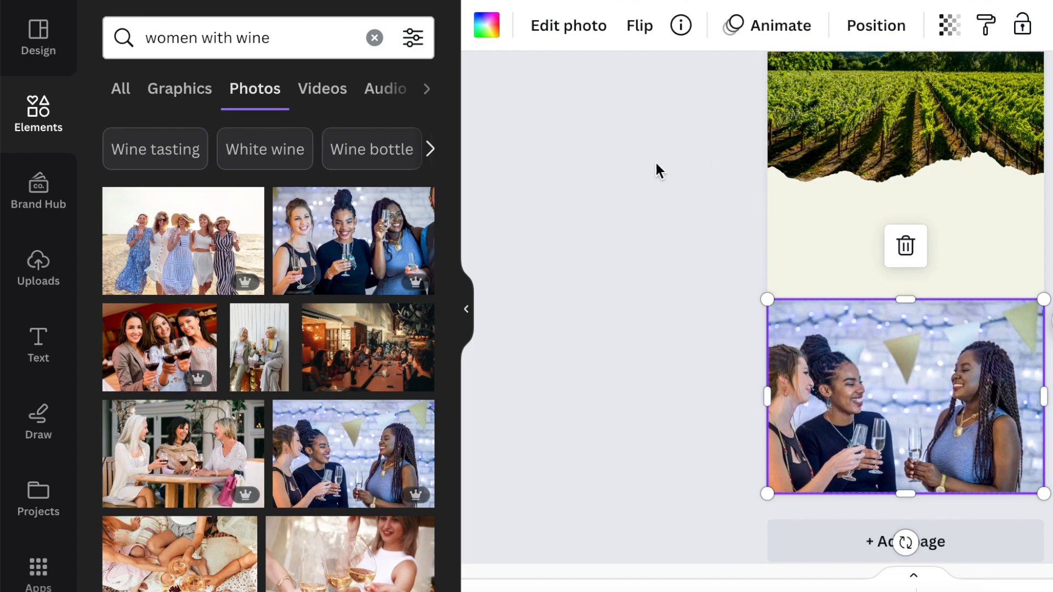
Apply the Blur effect to the women-toasting photo through Edit photo.
{"action": "left_click", "coordinate": [568, 26]}
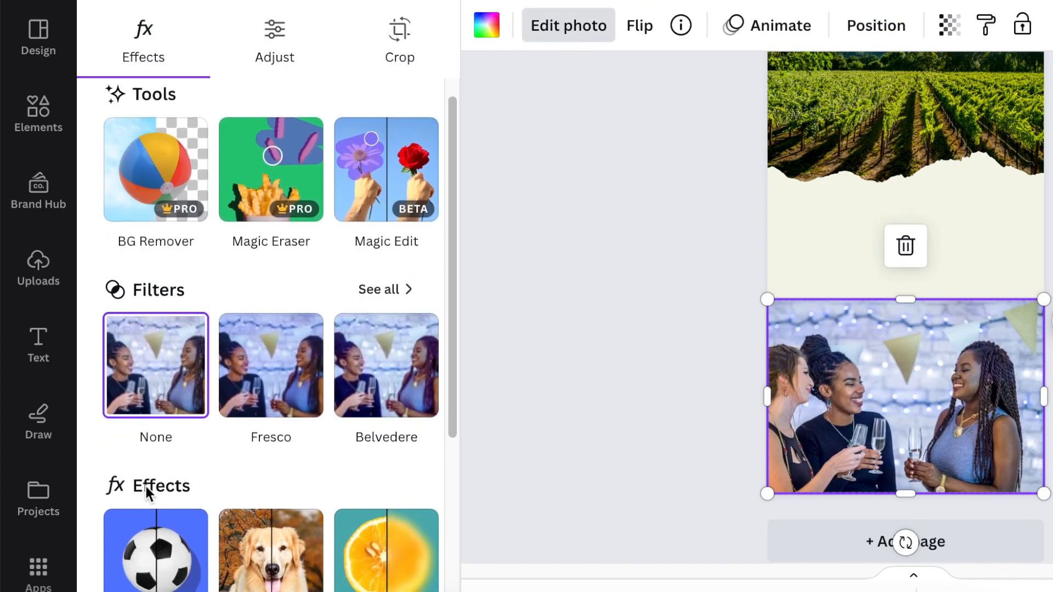
{"action": "scroll", "scroll_direction": "down", "scroll_amount": 3}
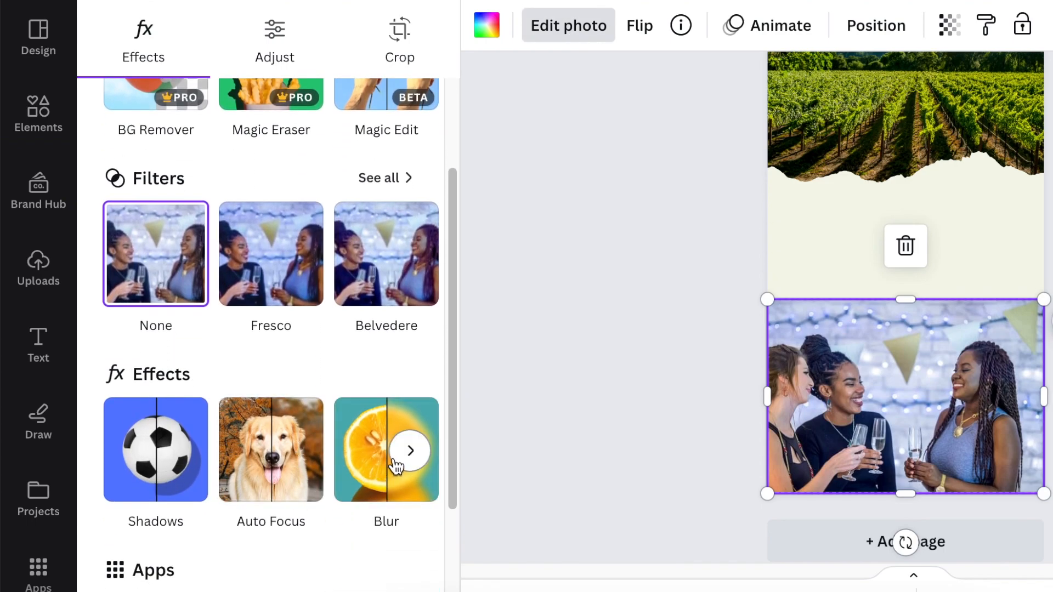
{"action": "left_click", "coordinate": [387, 450]}
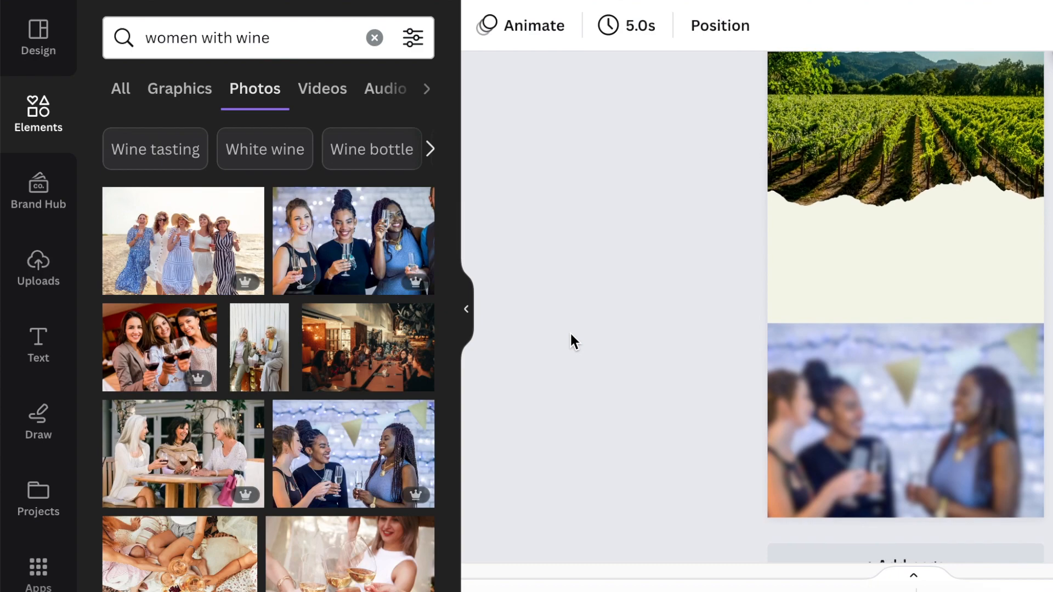
Search 'red wine', add the pouring bottle photo, and flip it horizontally.
{"action": "left_click", "coordinate": [235, 38]}
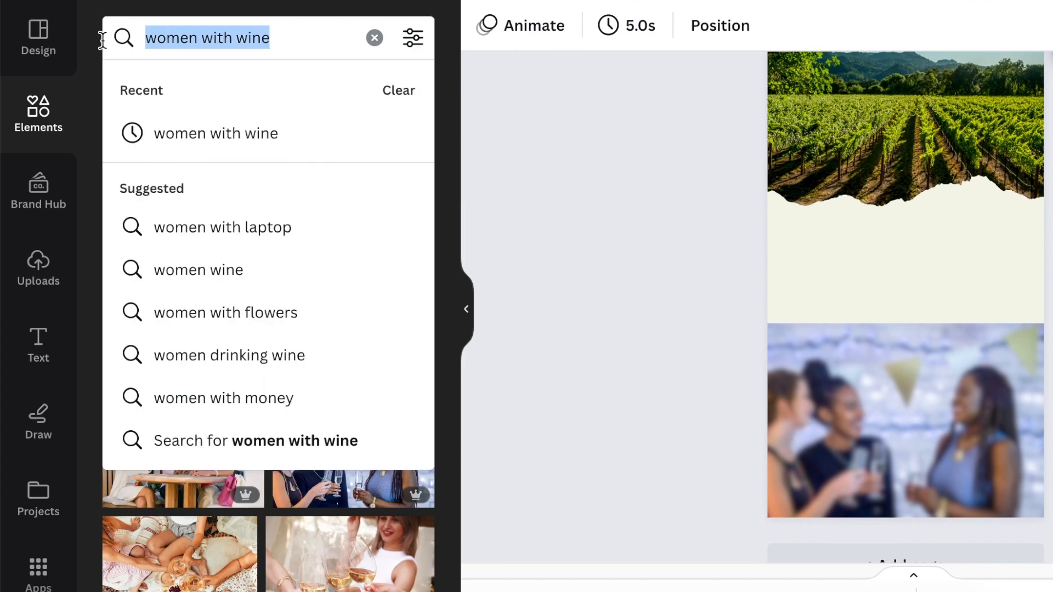
{"action": "type", "text": "red wine"}
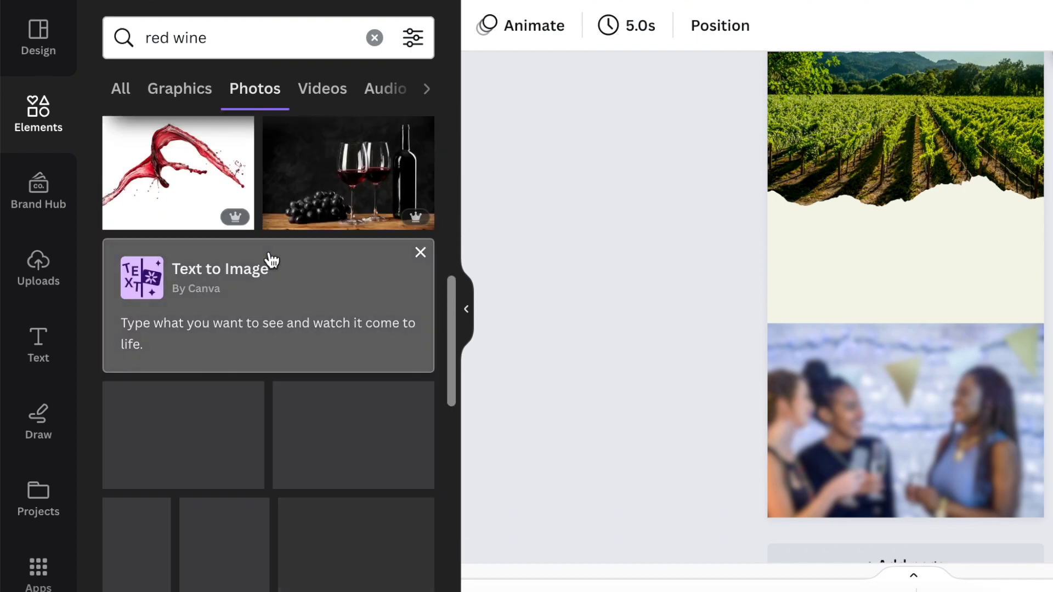
{"action": "scroll", "scroll_direction": "down", "scroll_amount": 3}
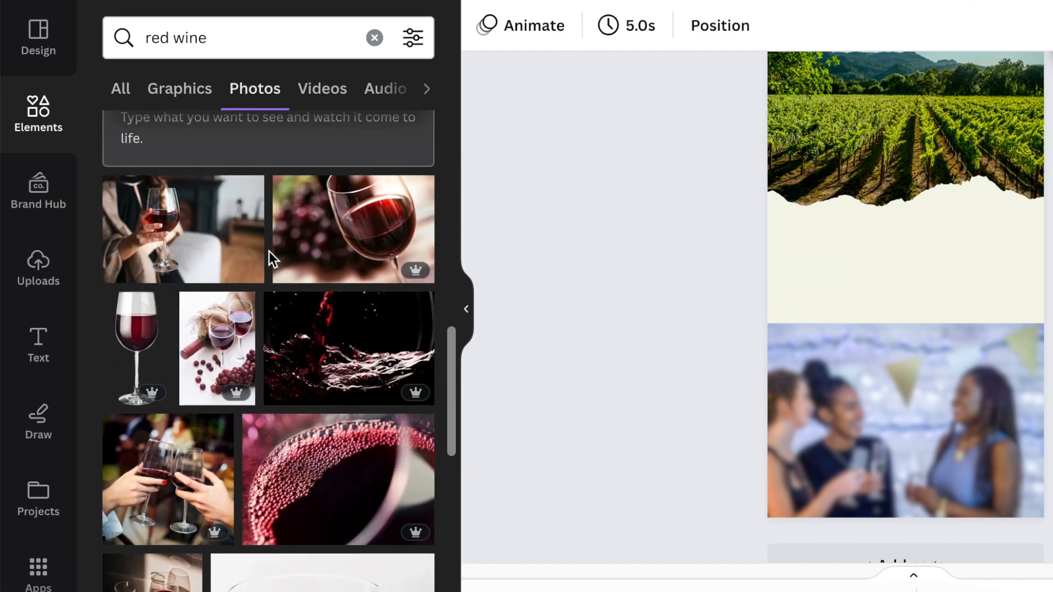
{"action": "scroll", "scroll_direction": "down", "scroll_amount": 3}
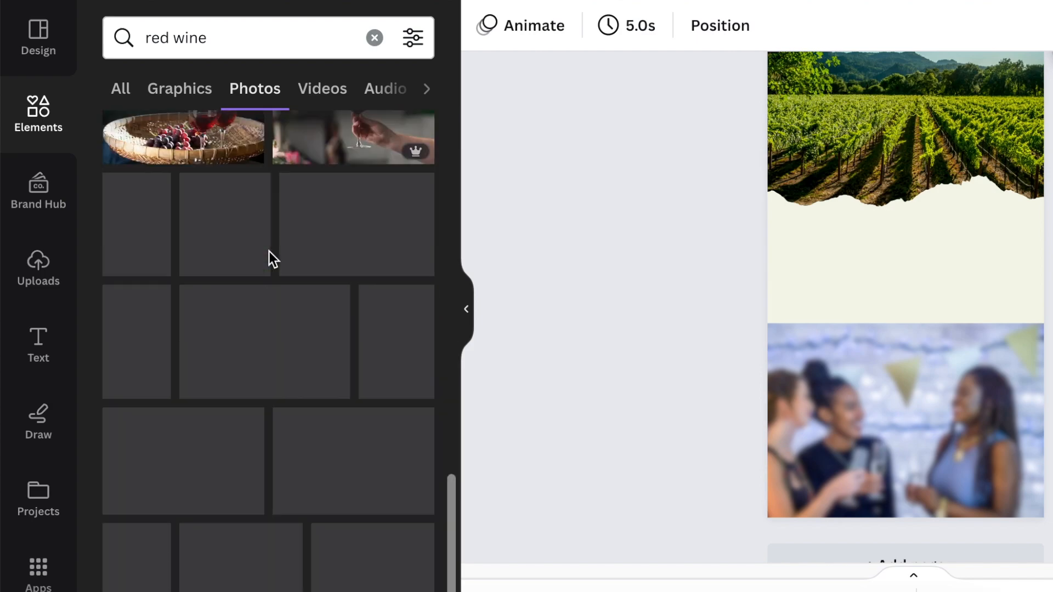
{"action": "scroll", "scroll_direction": "down", "scroll_amount": 3}
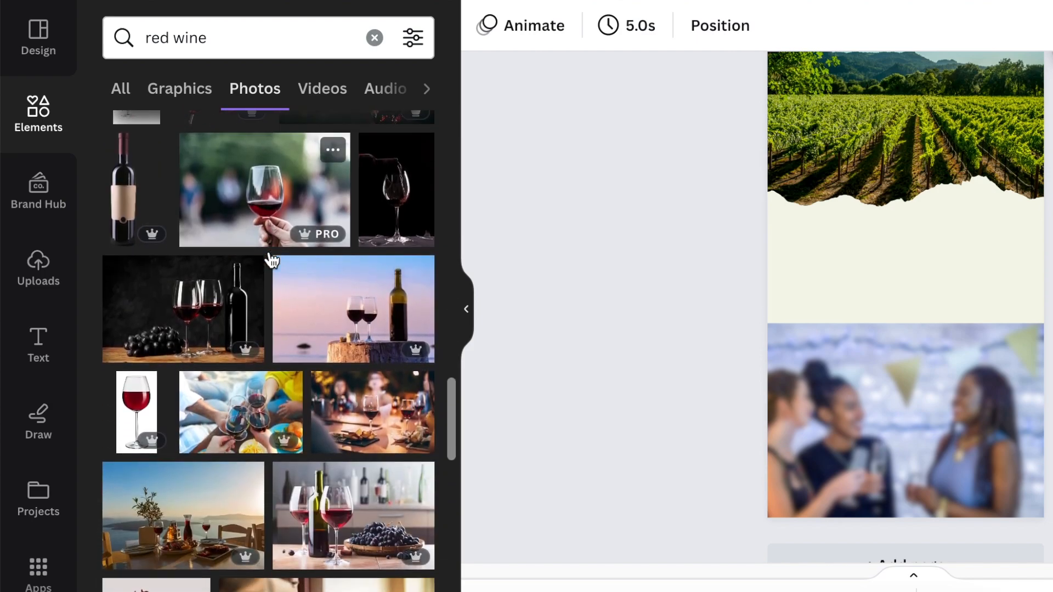
{"action": "scroll", "scroll_direction": "down", "scroll_amount": 3}
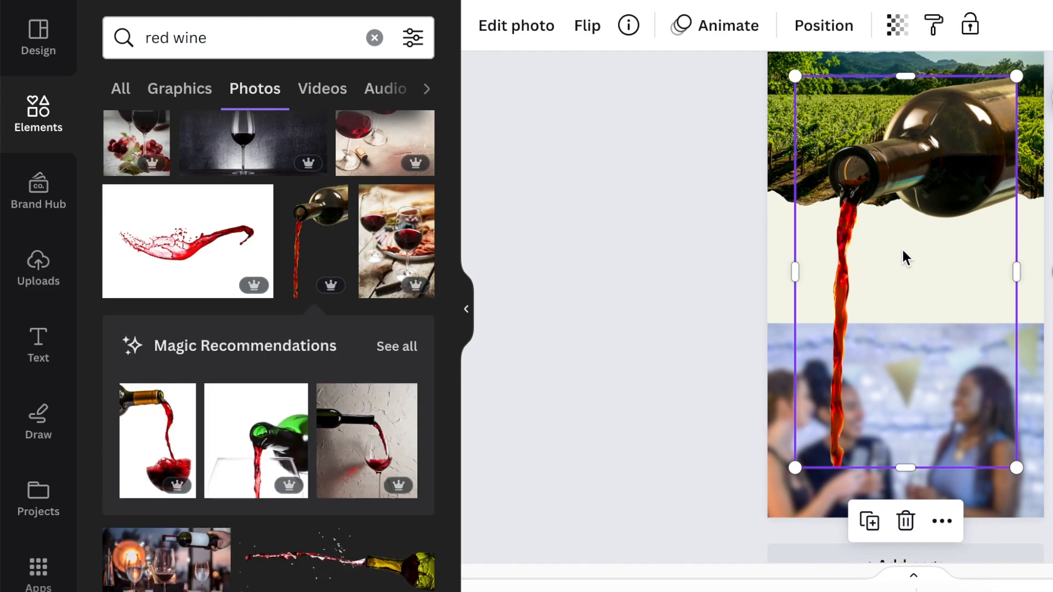
{"action": "left_click", "coordinate": [581, 26]}
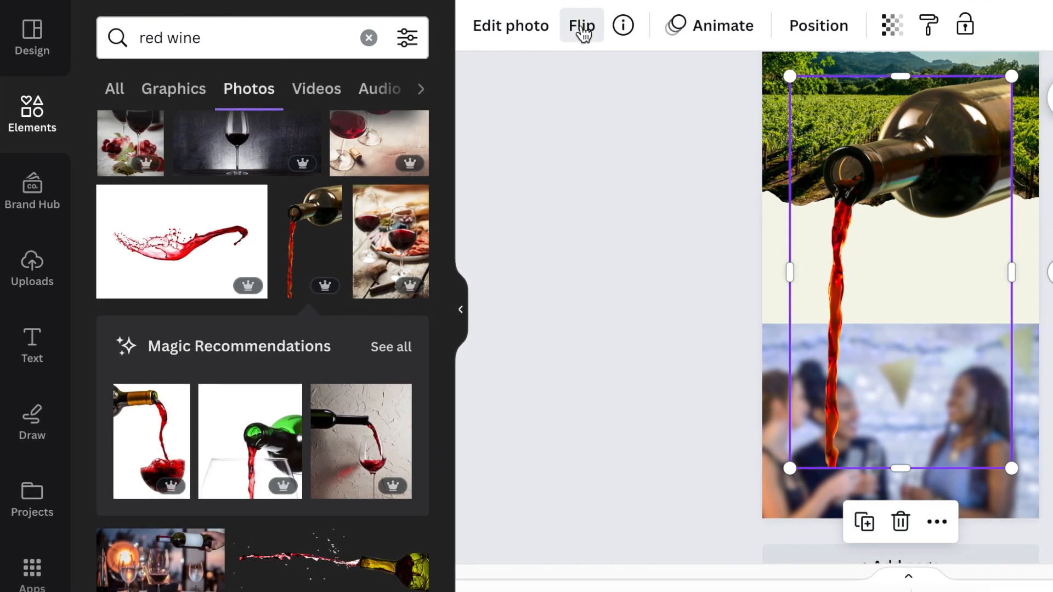
{"action": "left_click", "coordinate": [580, 25]}
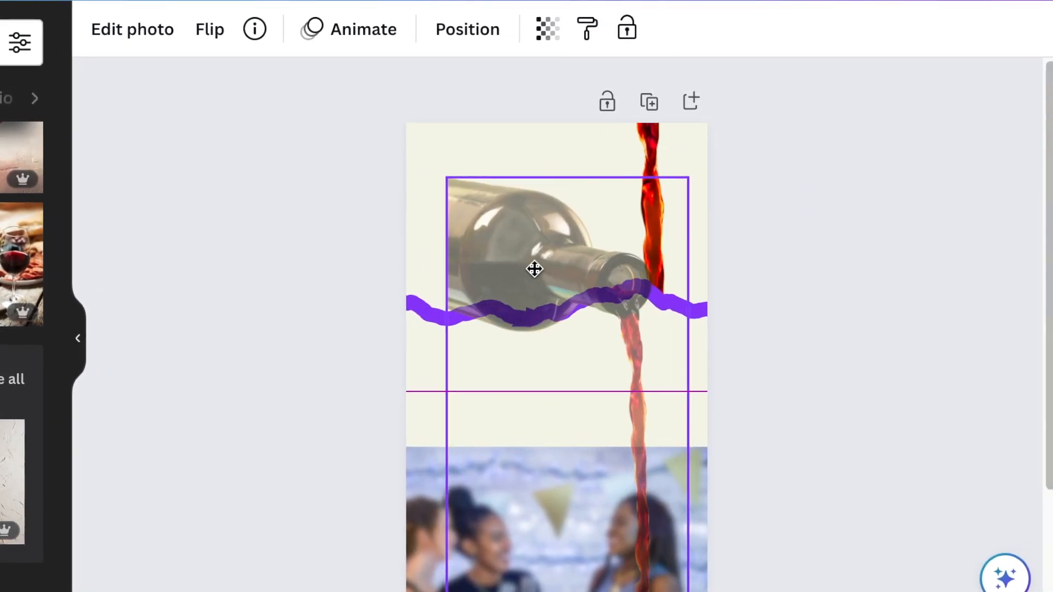
Lock the vineyard photo, then tilt the bottle about 15° and shrink it onto the torn edge.
{"action": "left_click_drag", "start_coordinate": [535, 269], "coordinate": [524, 329]}
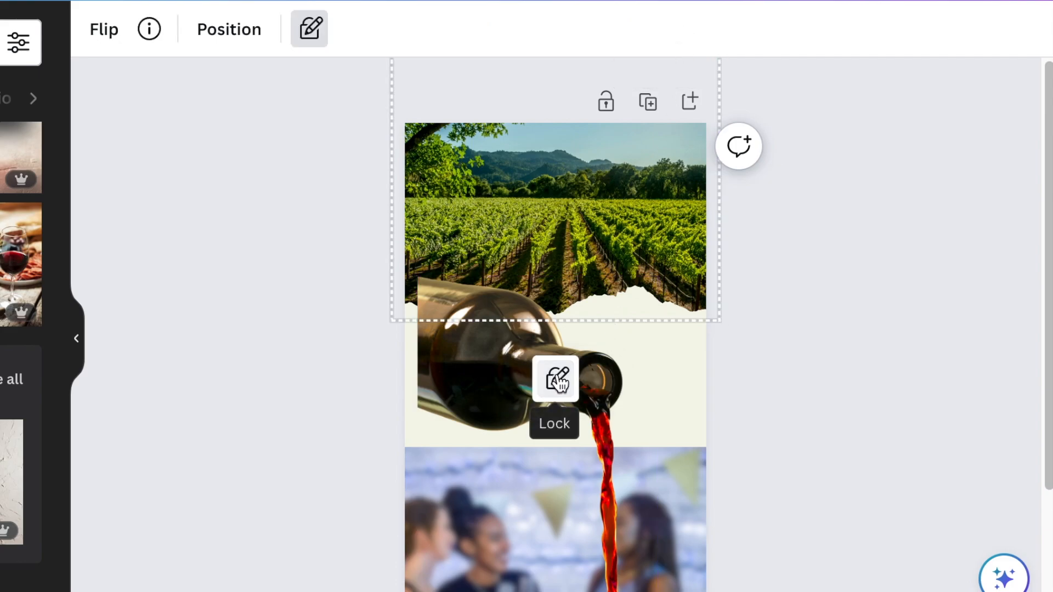
{"action": "left_click", "coordinate": [554, 377]}
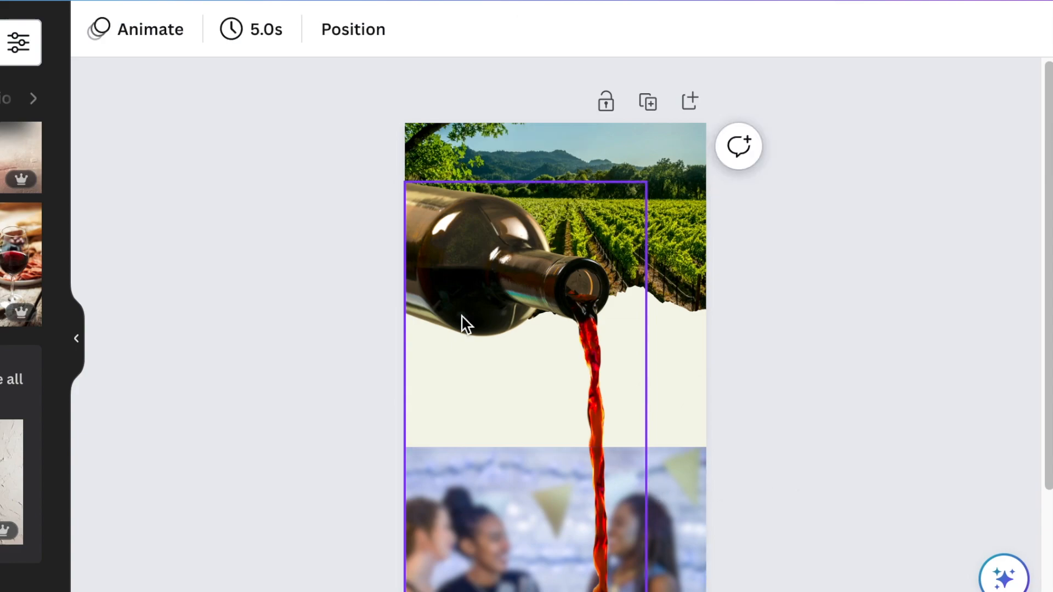
{"action": "mouse_move", "coordinate": [465, 338]}
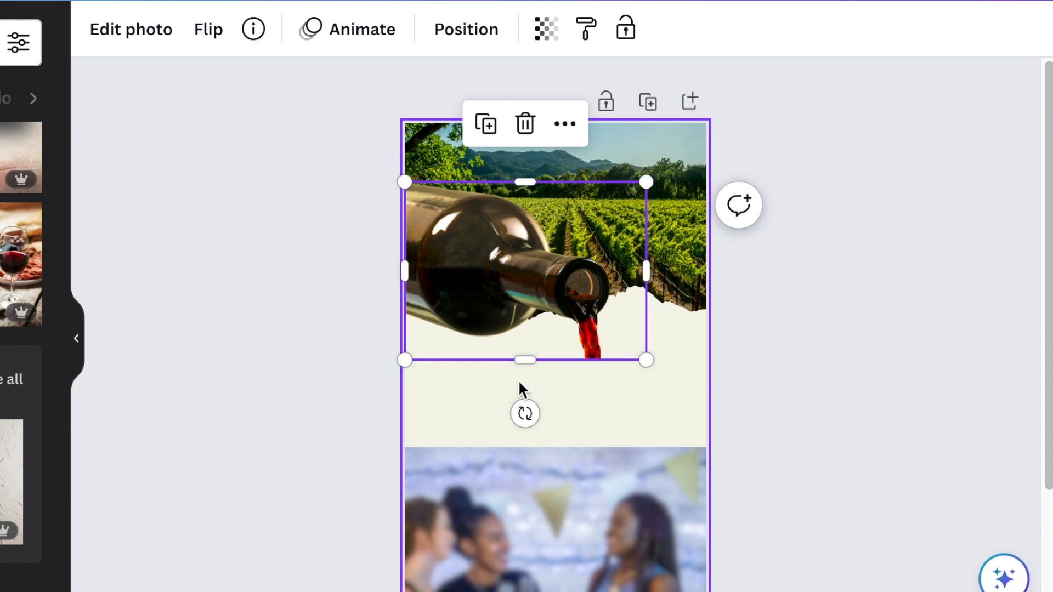
{"action": "left_click_drag", "start_coordinate": [526, 412], "coordinate": [557, 412]}
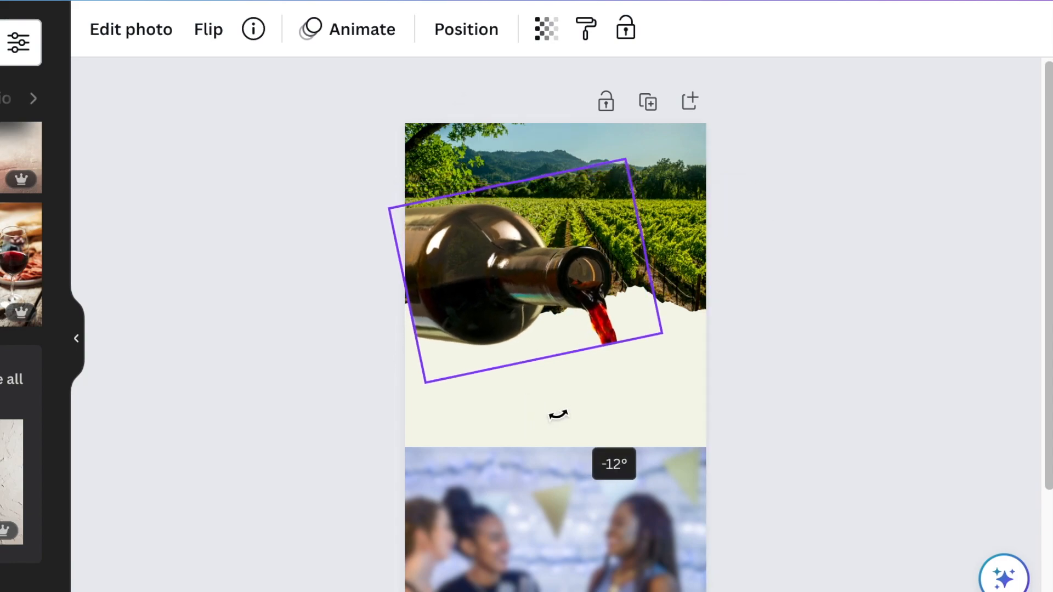
{"action": "left_click_drag", "start_coordinate": [558, 415], "coordinate": [566, 412]}
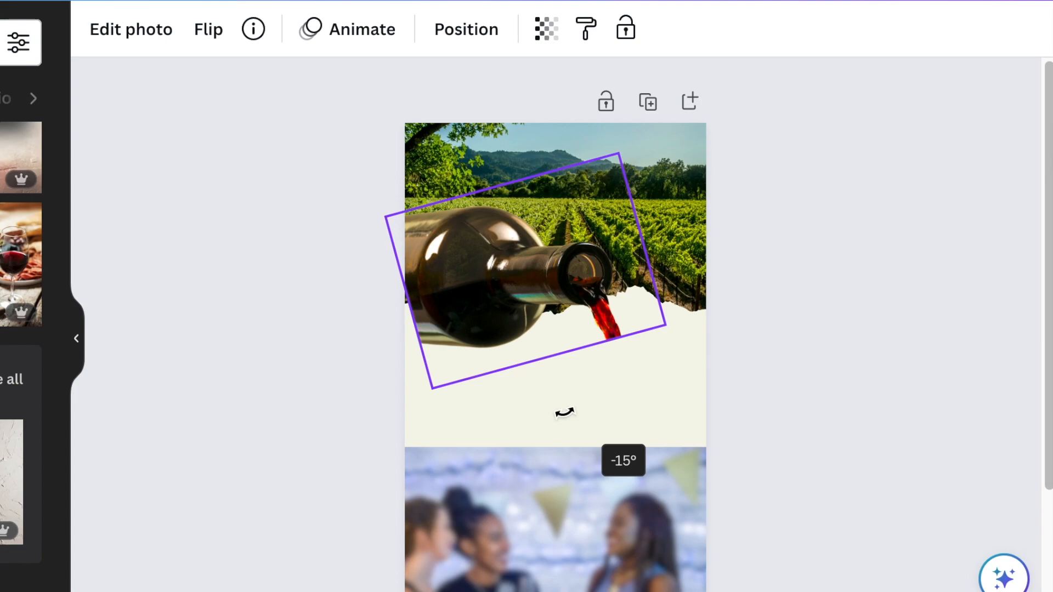
{"action": "left_click_drag", "start_coordinate": [564, 412], "coordinate": [473, 337]}
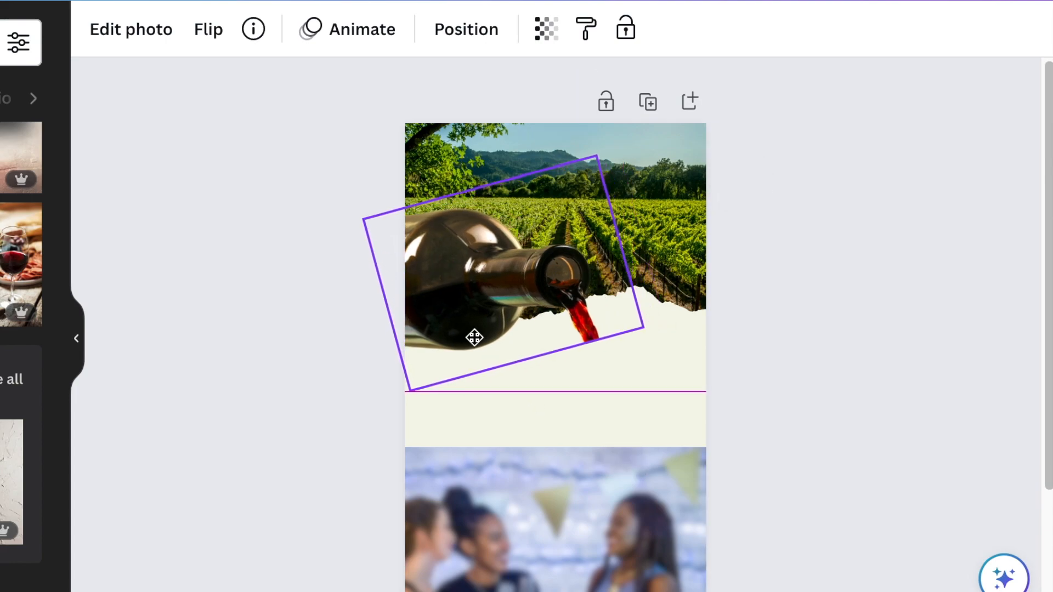
{"action": "left_click_drag", "start_coordinate": [595, 159], "coordinate": [550, 210]}
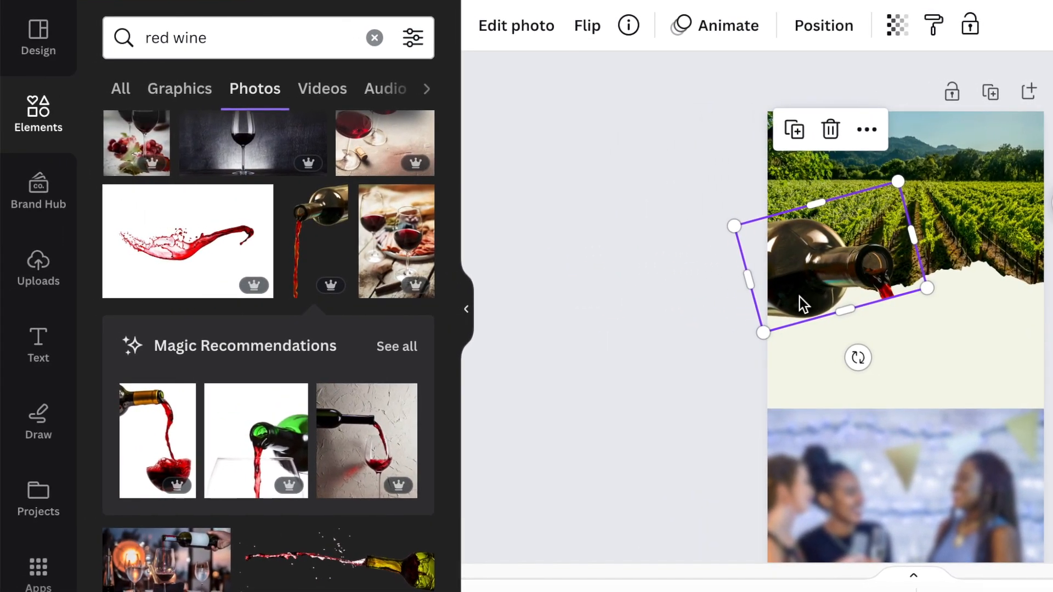
{"action": "mouse_move", "coordinate": [701, 206]}
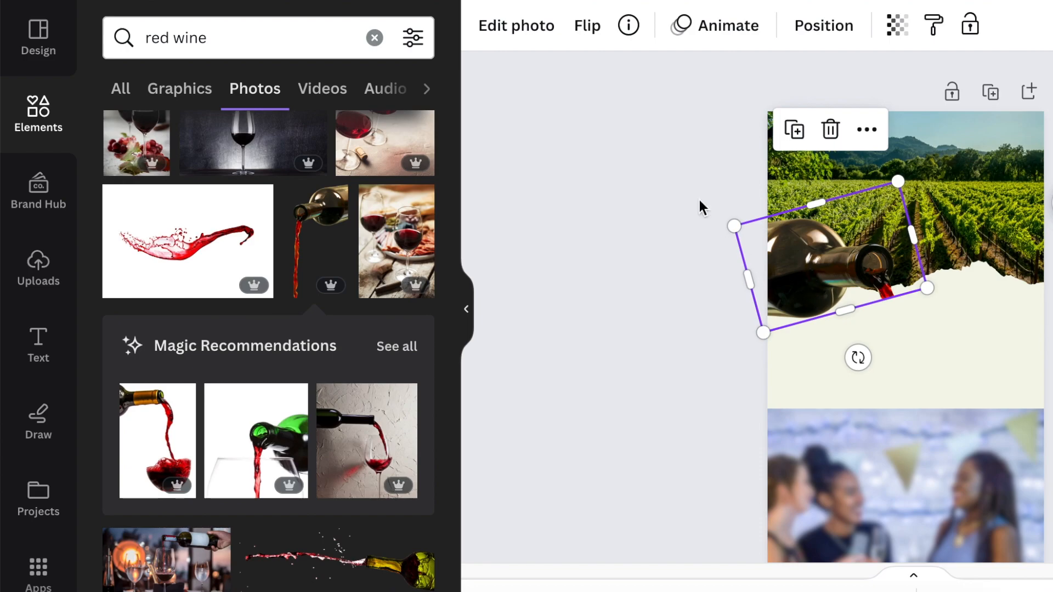
{"action": "left_click", "coordinate": [515, 26]}
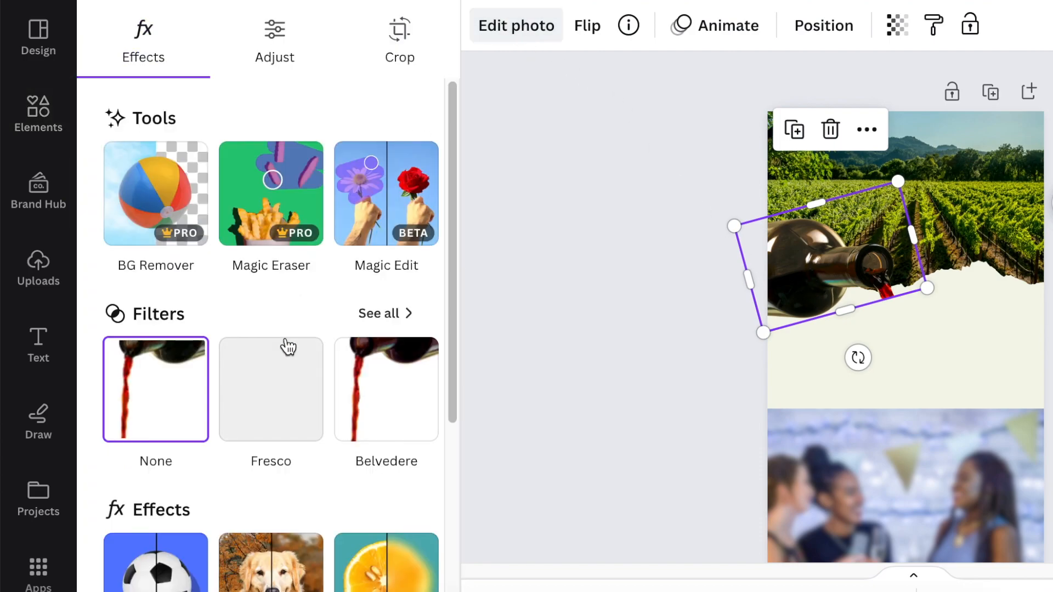
{"action": "scroll", "scroll_direction": "down", "scroll_amount": 3}
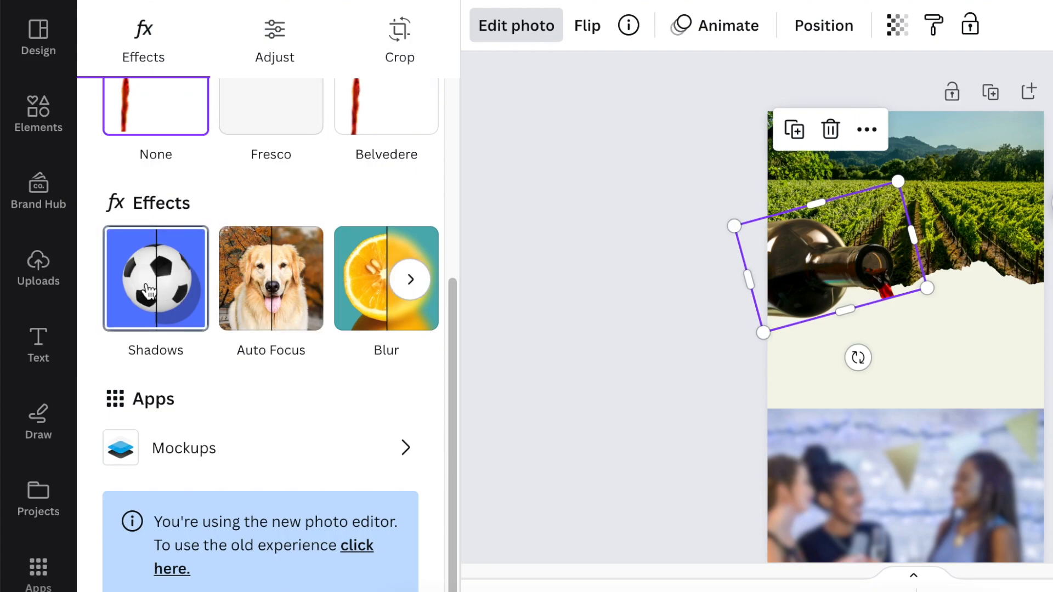
Apply a Glow shadow to the bottle and trim its bottom edge slightly.
{"action": "left_click", "coordinate": [155, 279]}
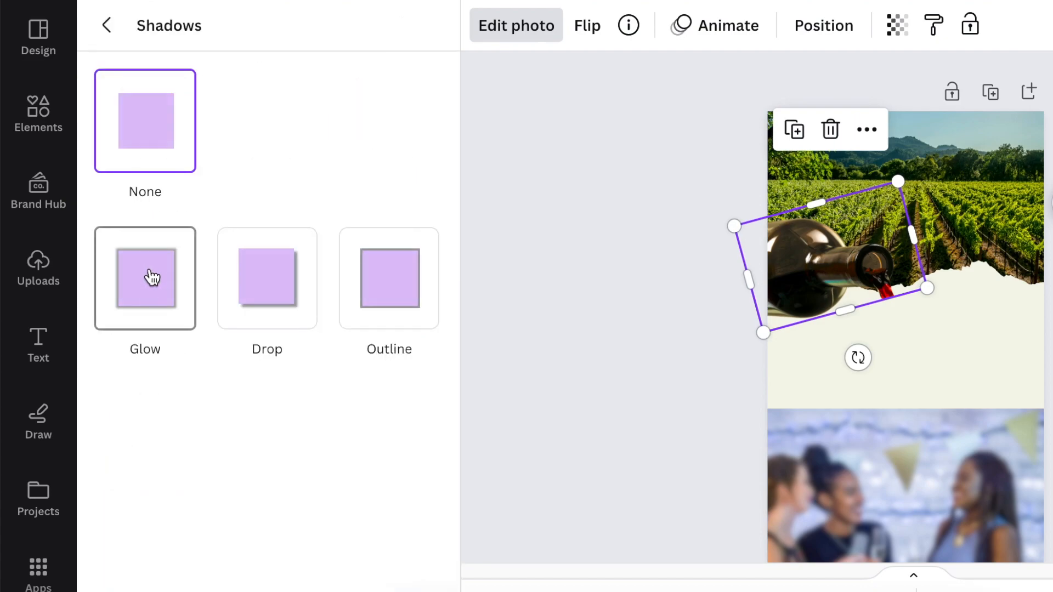
{"action": "left_click", "coordinate": [145, 279]}
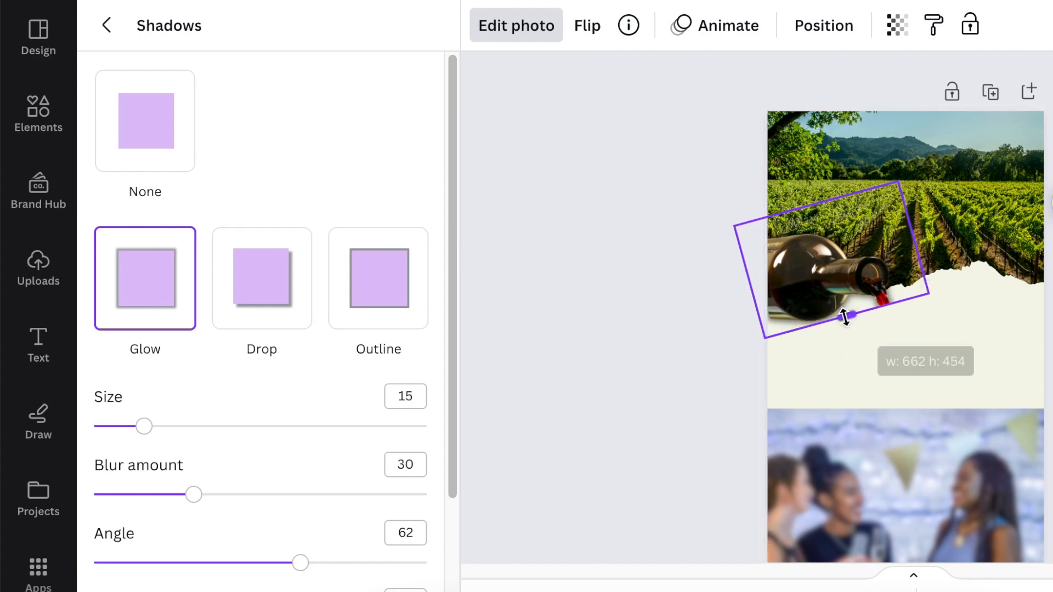
{"action": "left_click_drag", "start_coordinate": [849, 316], "coordinate": [849, 322]}
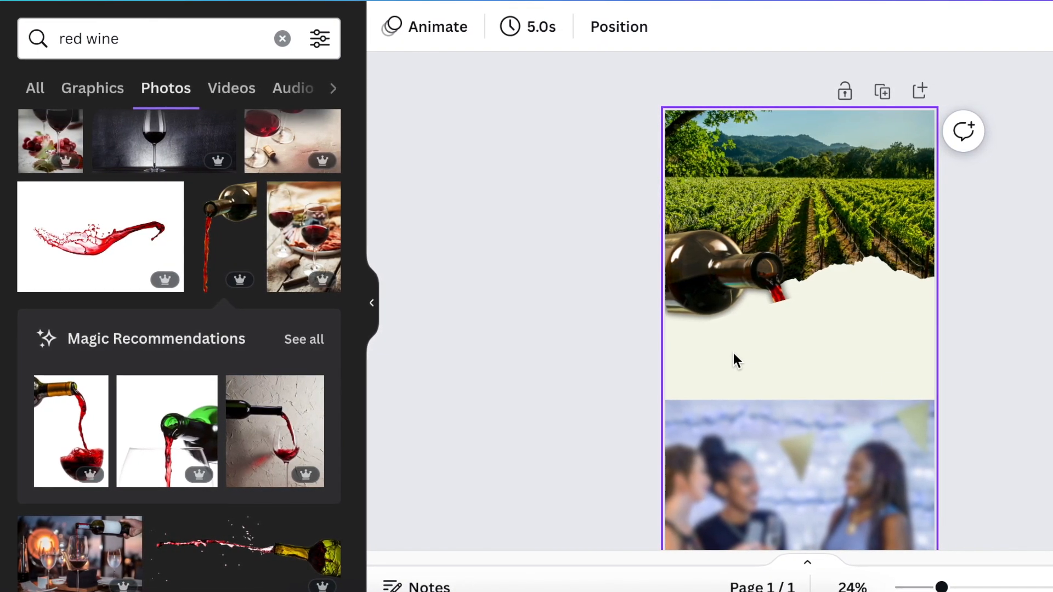
Add an enlarged text box in Playfair Display Black, colour #881304, and begin typing.
{"action": "left_click", "coordinate": [798, 329]}
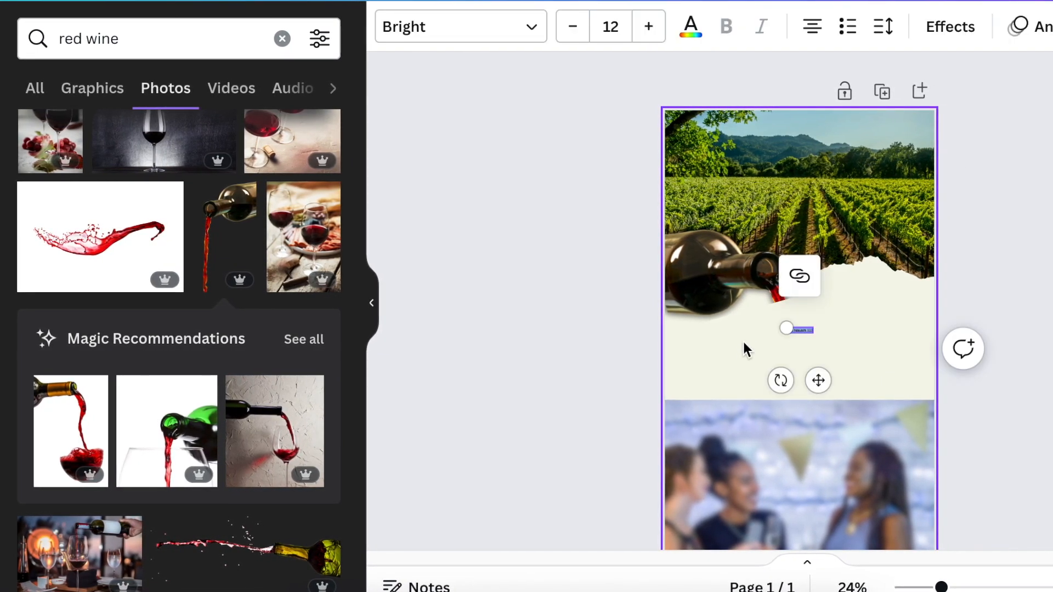
{"action": "left_click_drag", "start_coordinate": [788, 328], "coordinate": [680, 309]}
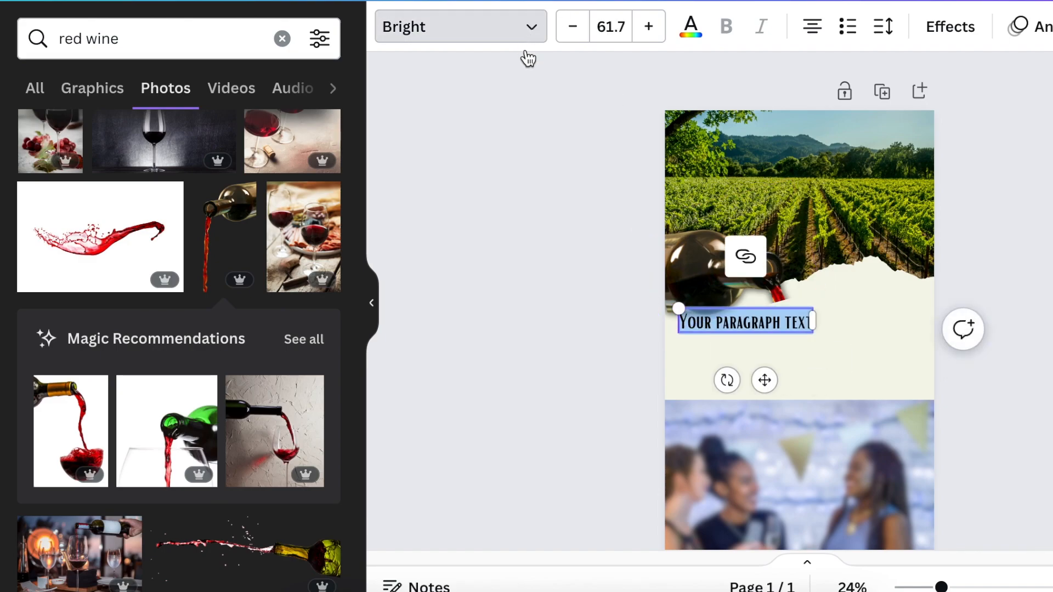
{"action": "left_click", "coordinate": [460, 26]}
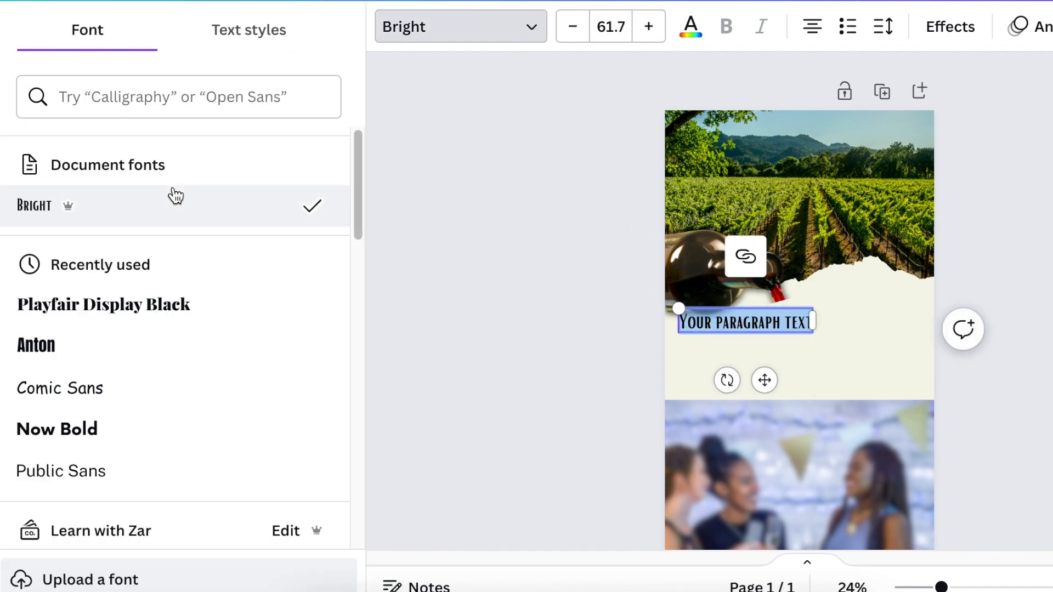
{"action": "left_click", "coordinate": [102, 304]}
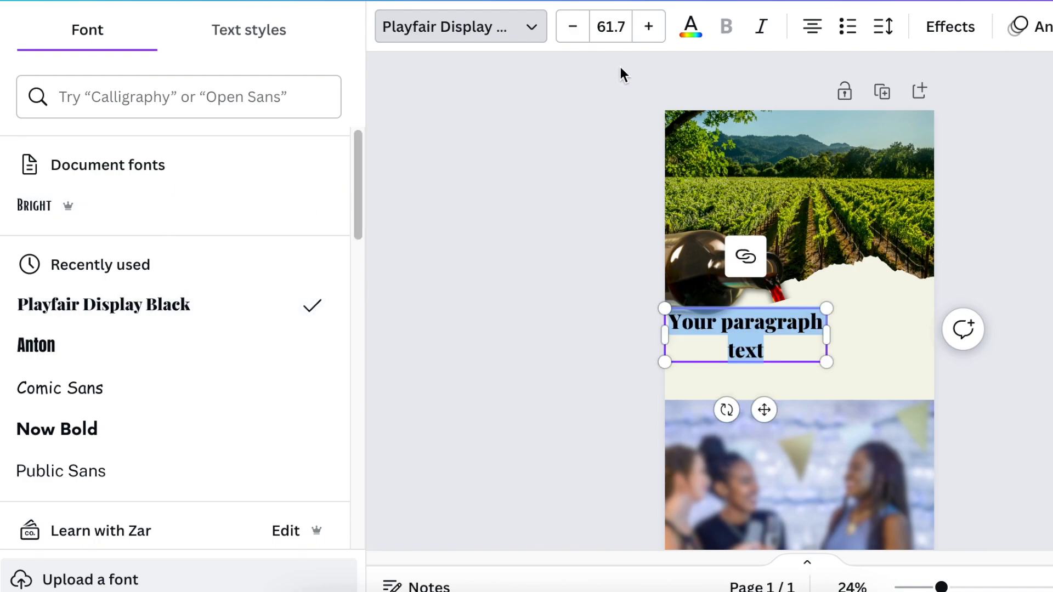
{"action": "mouse_move", "coordinate": [688, 27]}
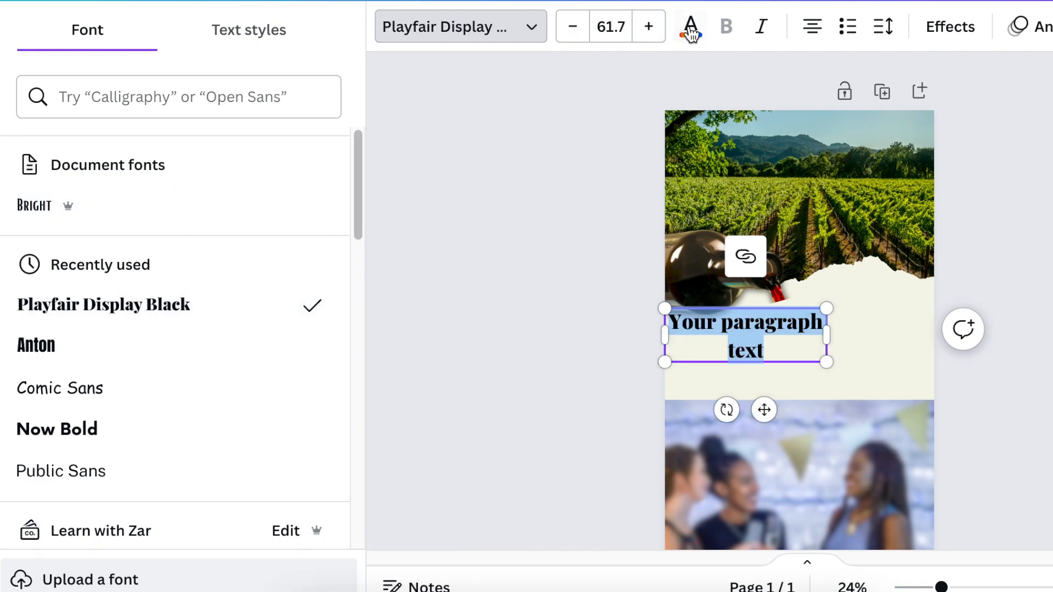
{"action": "left_click", "coordinate": [688, 26]}
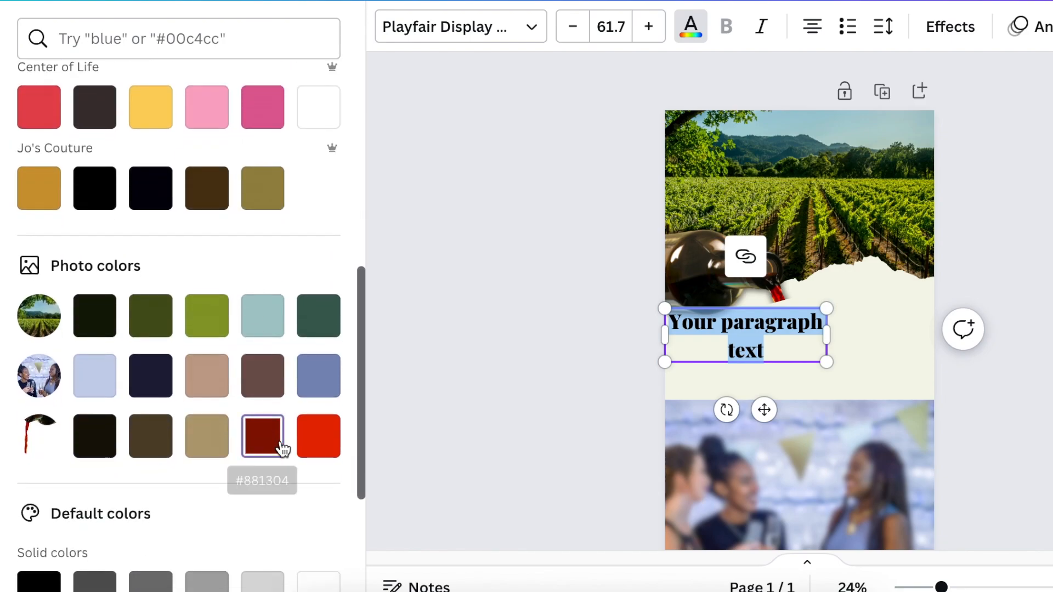
{"action": "left_click", "coordinate": [262, 436]}
{"action": "type", "text": "WI"}
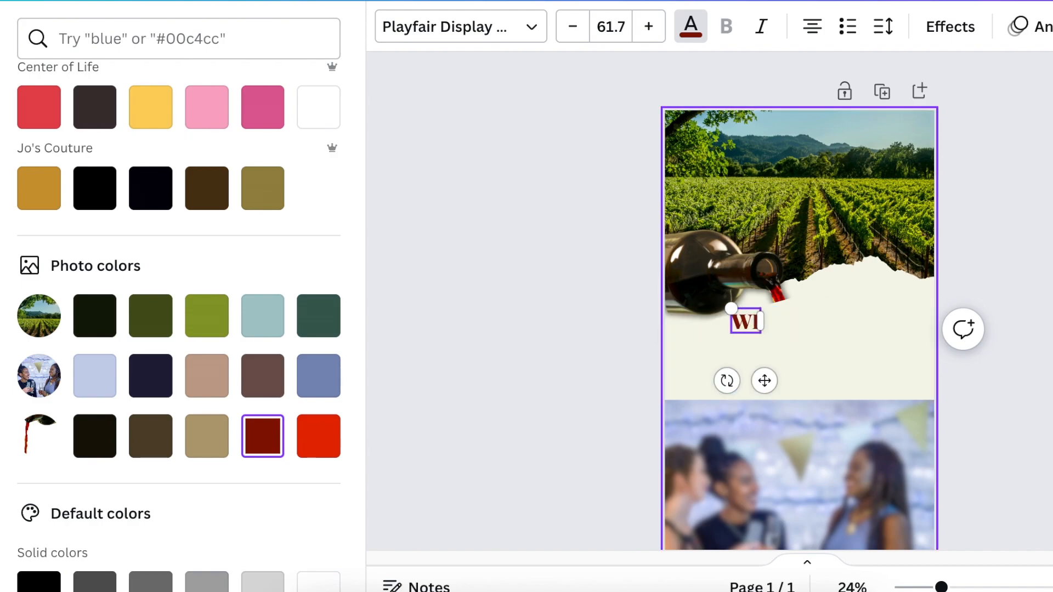
{"action": "type", "text": "ne"}
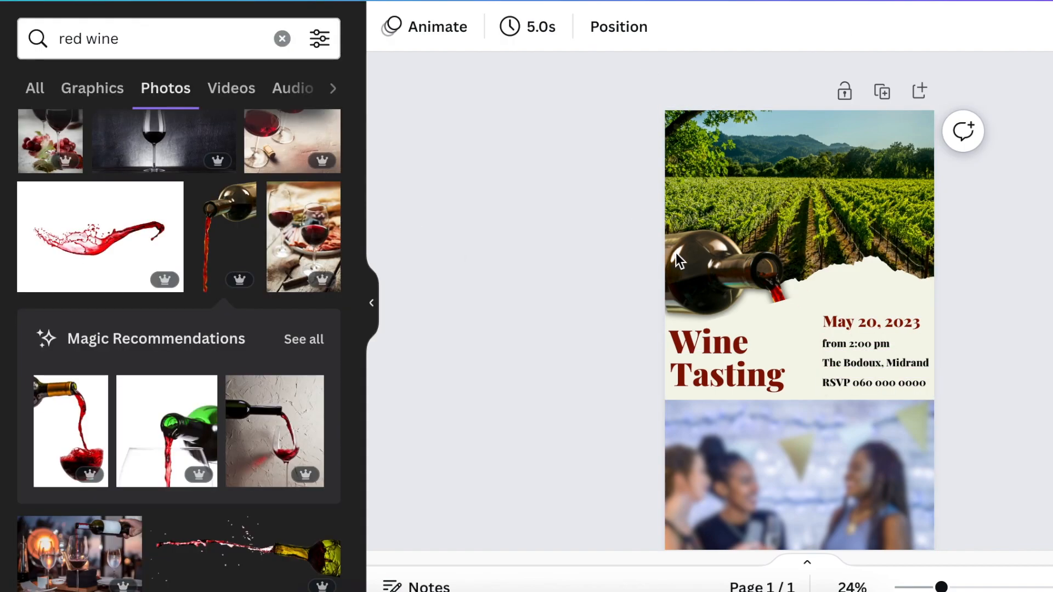
{"action": "type", "text": "pour wine"}
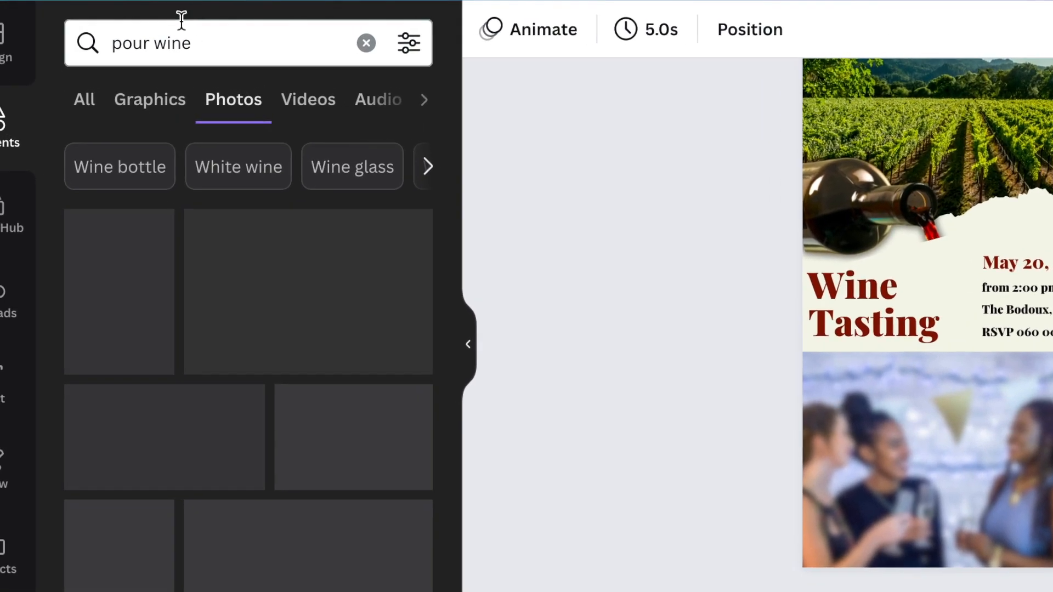
{"action": "left_click", "coordinate": [307, 99]}
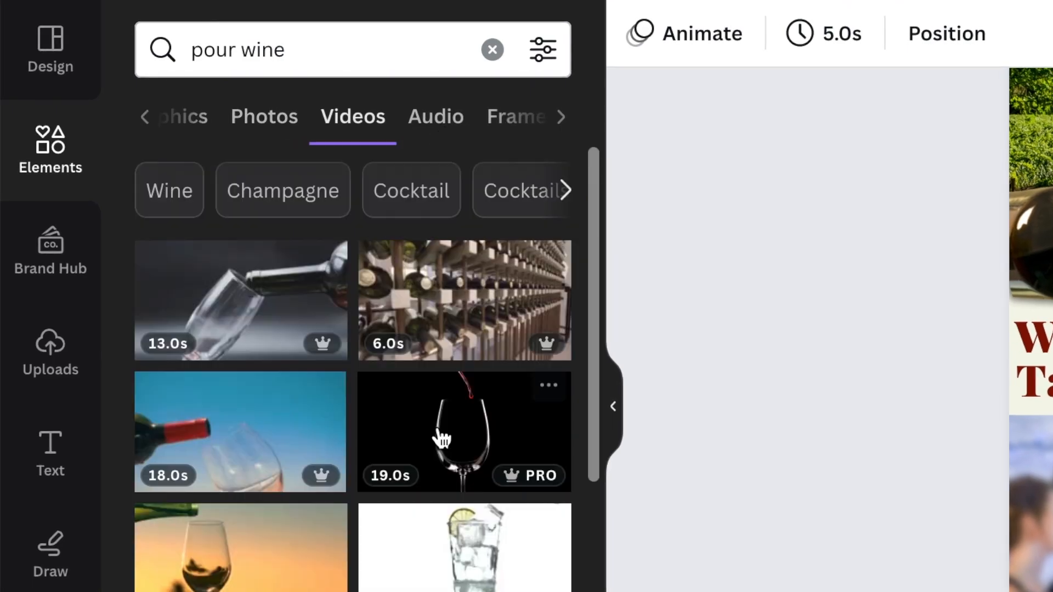
{"action": "mouse_move", "coordinate": [482, 448]}
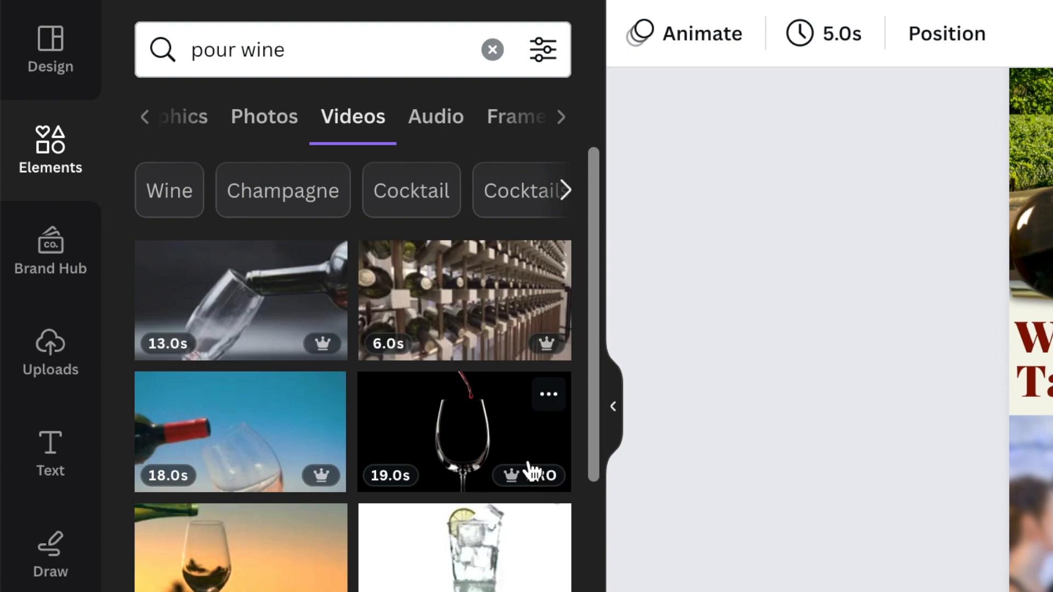
{"action": "mouse_move", "coordinate": [442, 437]}
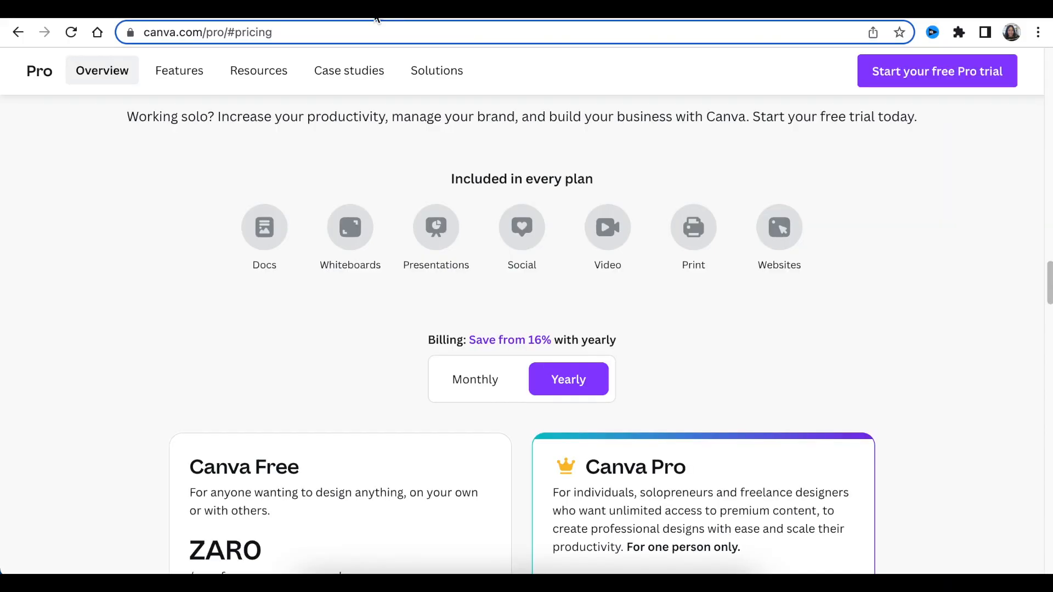
Scroll the Canva Pro pricing page and switch billing to Monthly, showing ZAR109.99 per month.
{"action": "scroll", "scroll_direction": "down", "scroll_amount": 3}
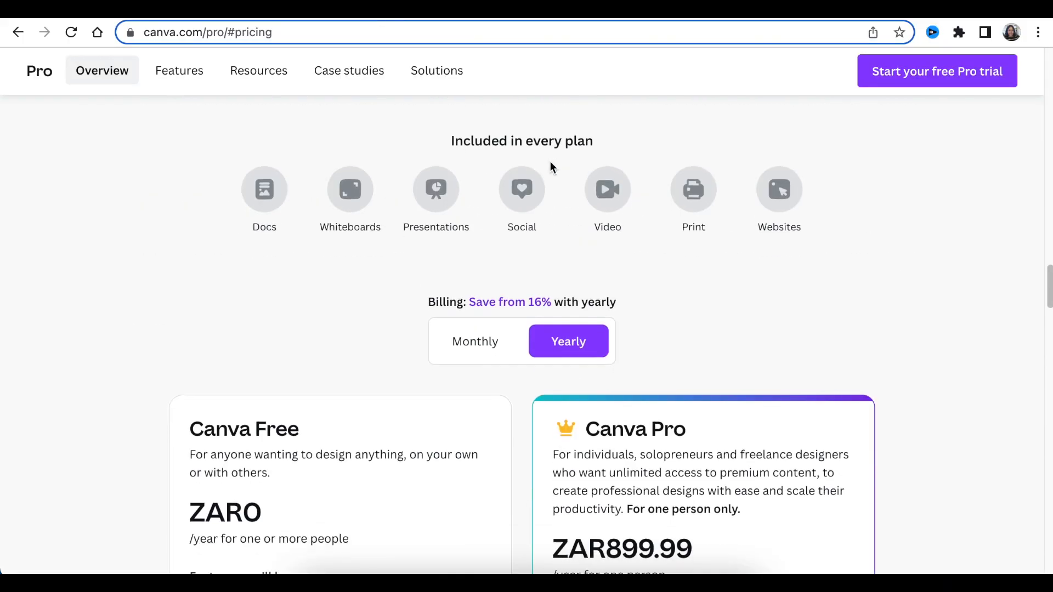
{"action": "scroll", "scroll_direction": "down", "scroll_amount": 3}
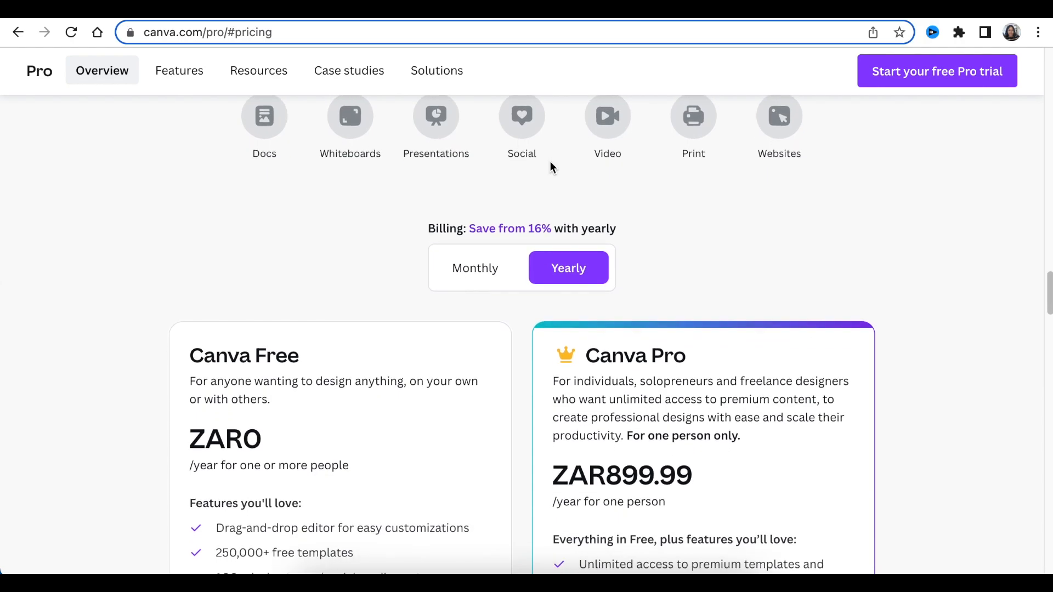
{"action": "scroll", "scroll_direction": "down", "scroll_amount": 3}
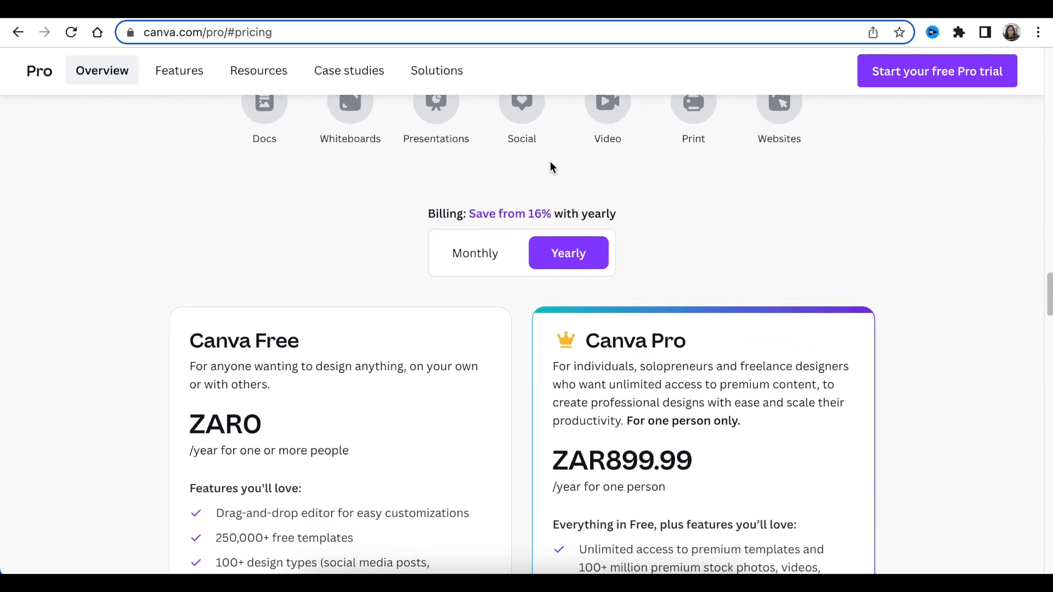
{"action": "scroll", "scroll_direction": "down", "scroll_amount": 3}
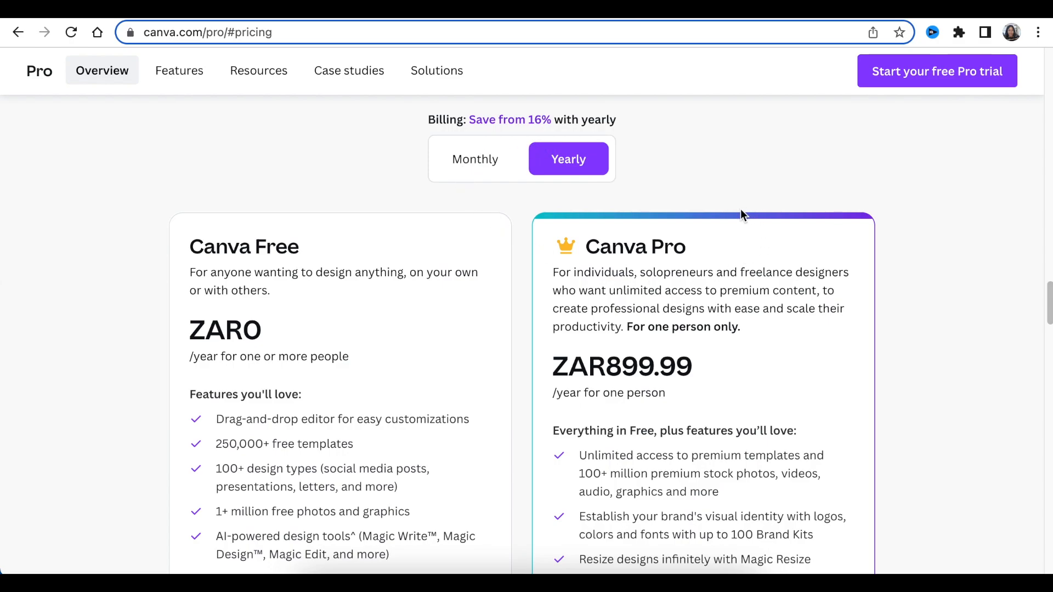
{"action": "mouse_move", "coordinate": [569, 178]}
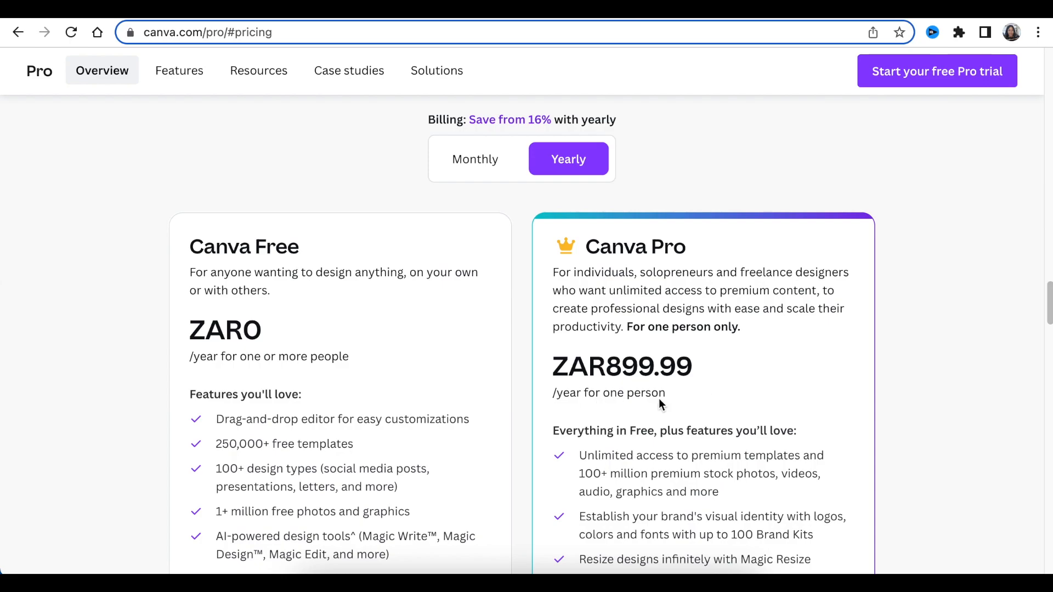
{"action": "left_click", "coordinate": [475, 159]}
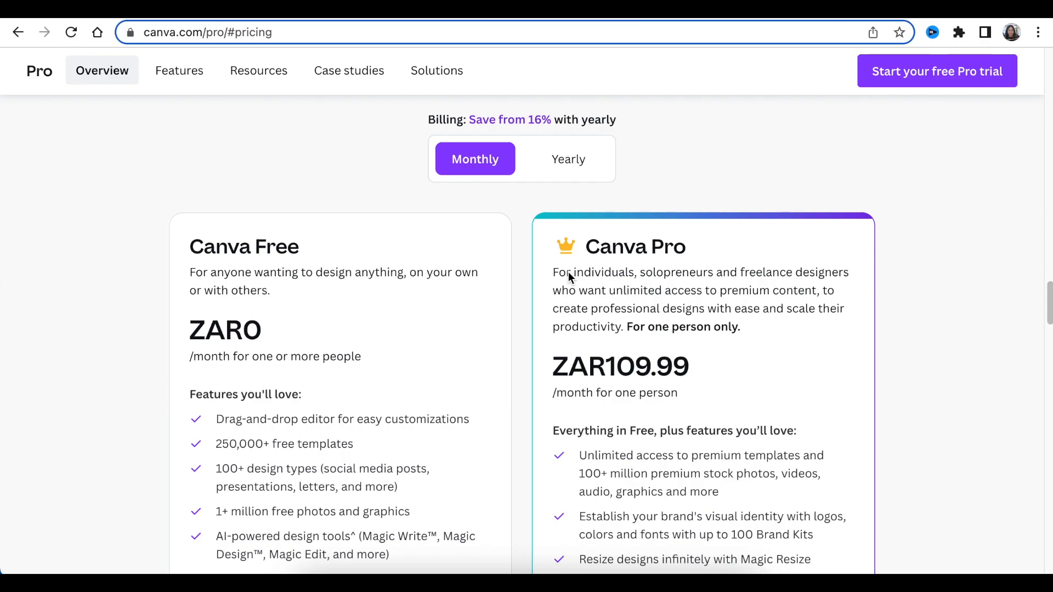
{"action": "scroll", "scroll_direction": "down", "scroll_amount": 3}
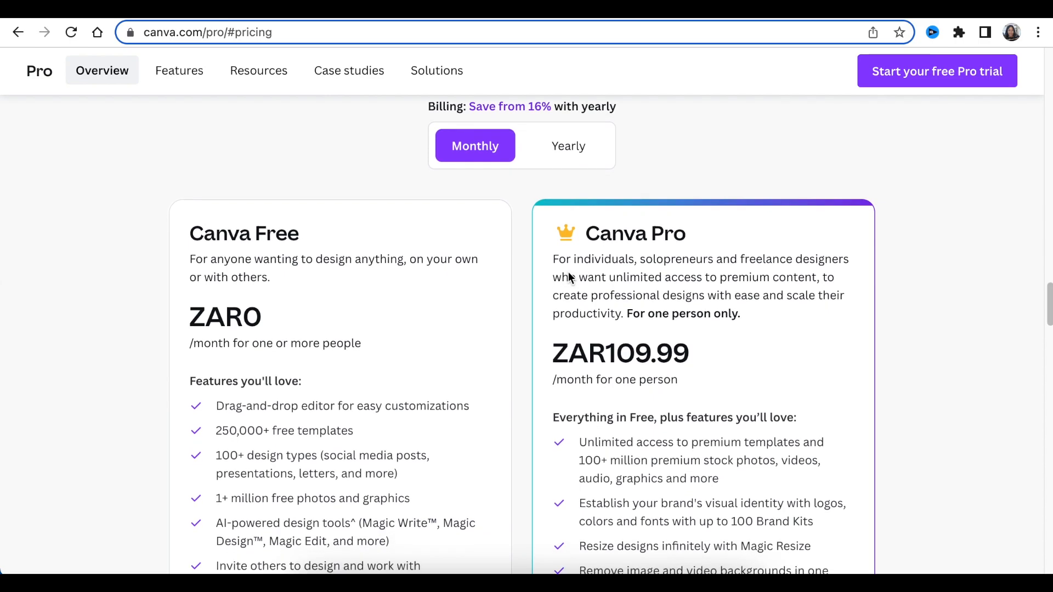
{"action": "scroll", "scroll_direction": "down", "scroll_amount": 3}
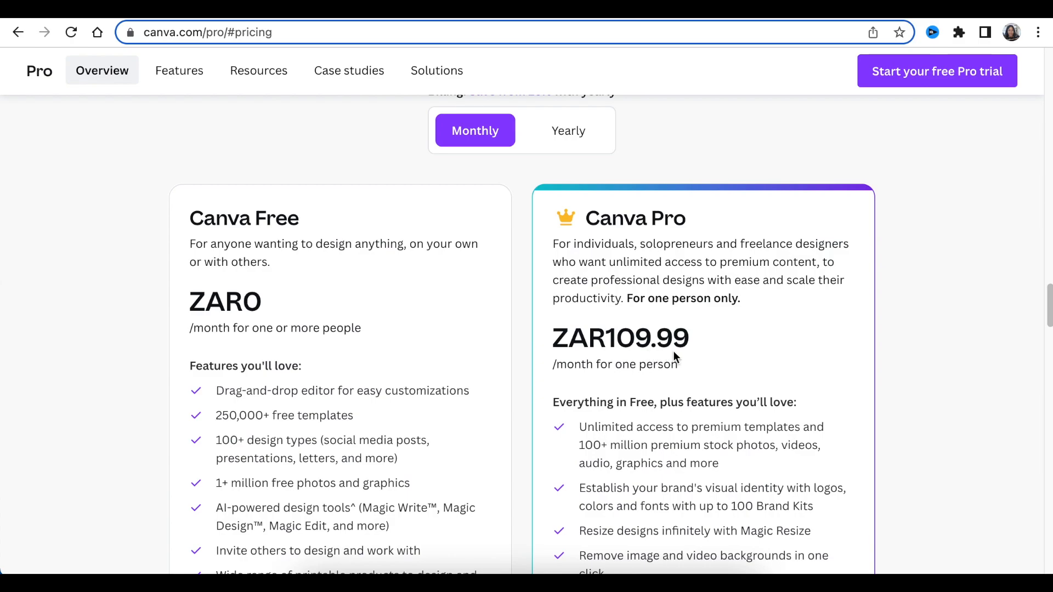
{"action": "mouse_move", "coordinate": [703, 359]}
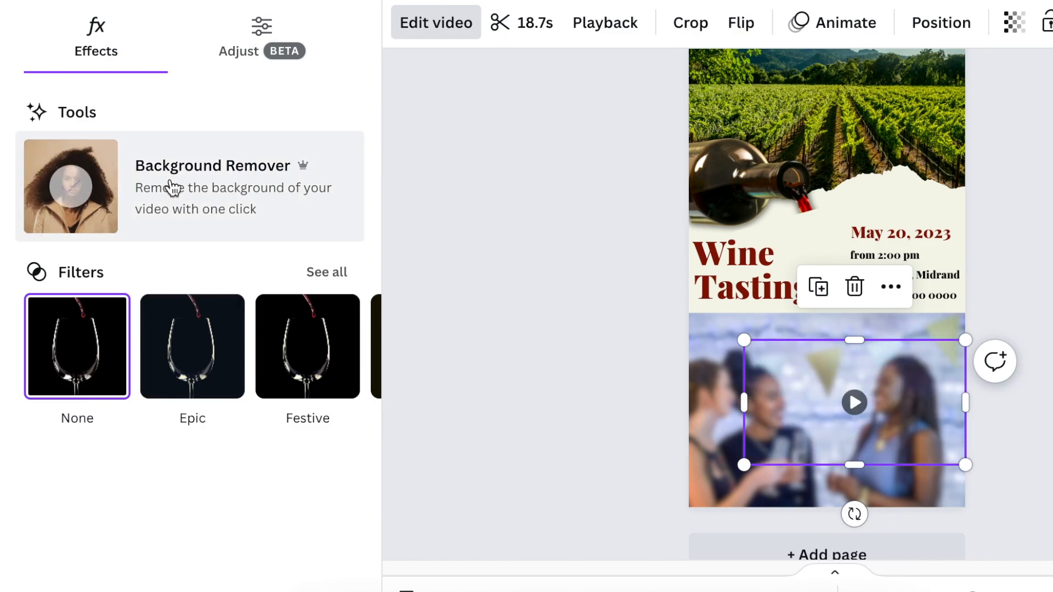
Run Background Remover on the wine-glass video, then resize its sides and tilt it.
{"action": "left_click", "coordinate": [70, 186]}
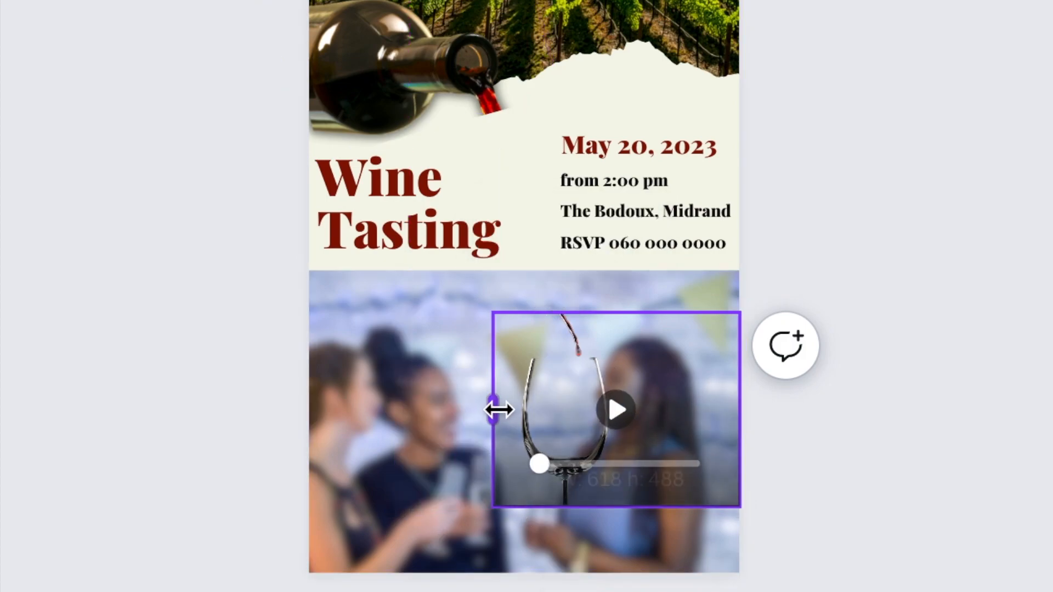
{"action": "left_click_drag", "start_coordinate": [735, 408], "coordinate": [676, 408]}
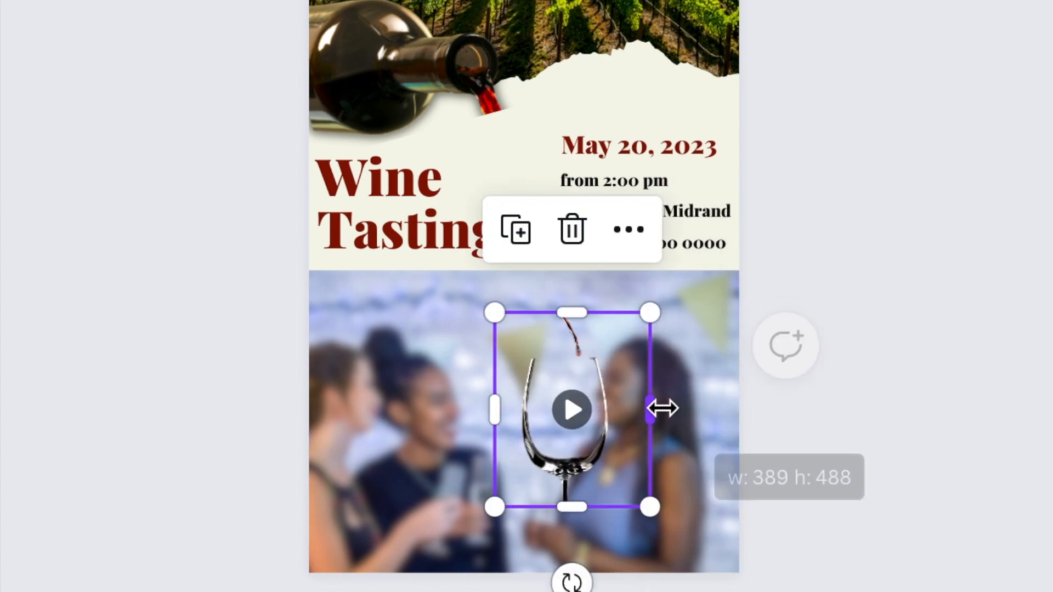
{"action": "left_click_drag", "start_coordinate": [649, 506], "coordinate": [649, 507]}
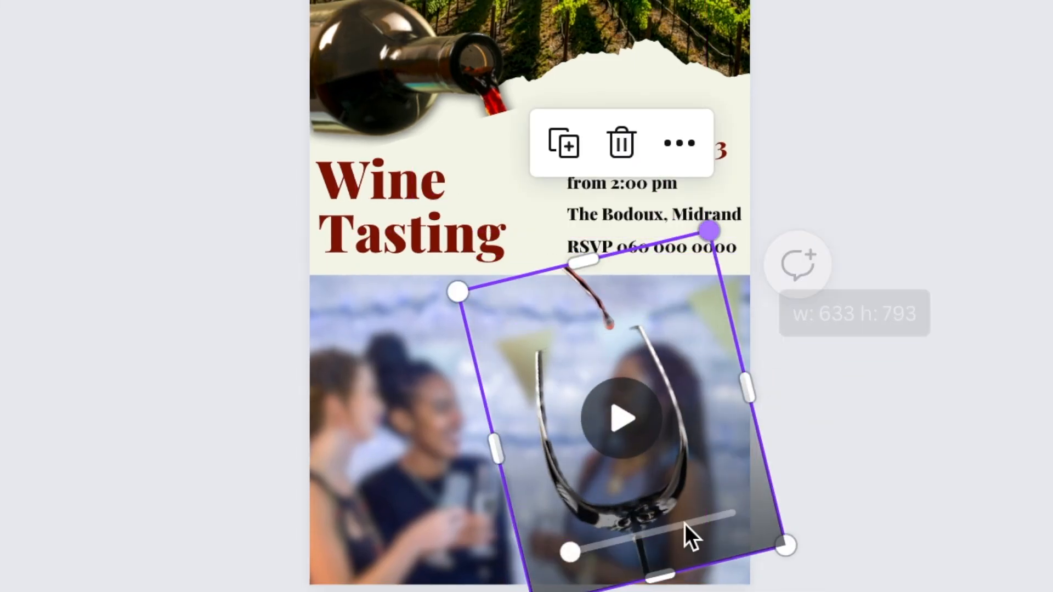
{"action": "left_click_drag", "start_coordinate": [565, 551], "coordinate": [721, 520]}
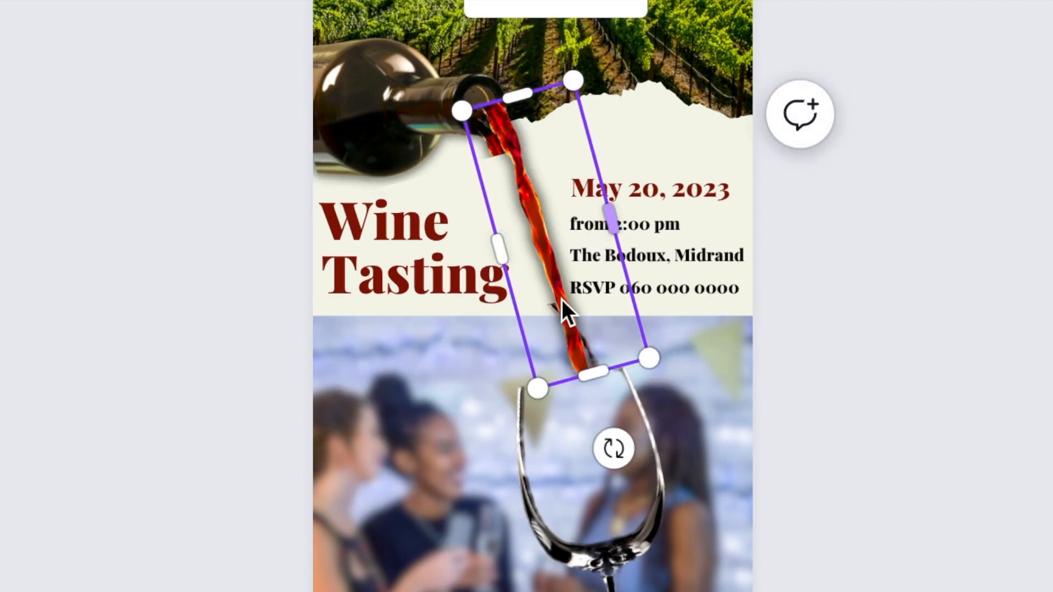
Align the red wine stream with the bottle neck and stretch it down into the glass.
{"action": "left_click_drag", "start_coordinate": [537, 387], "coordinate": [534, 409]}
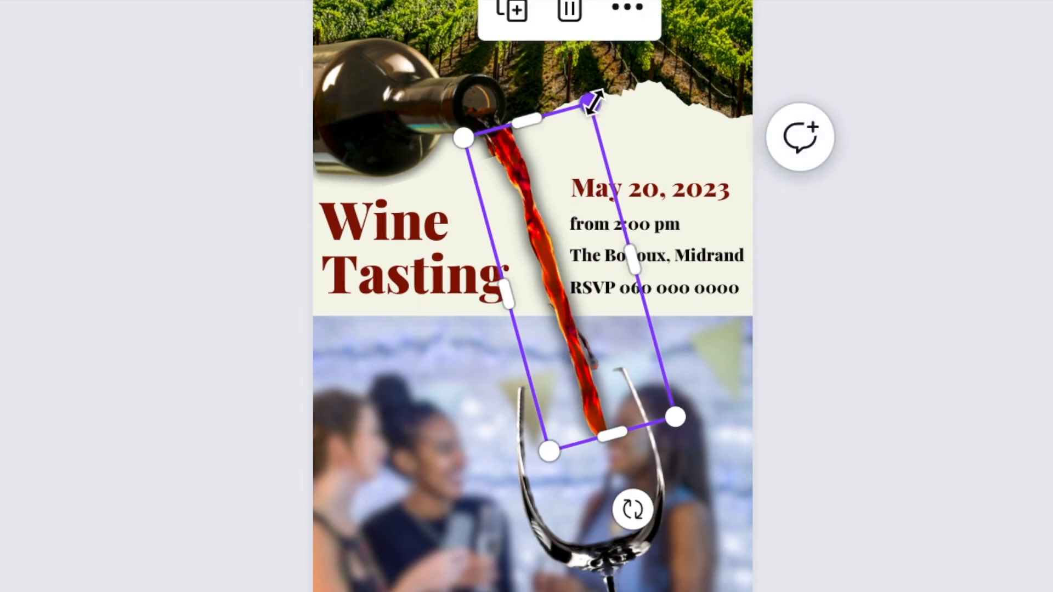
{"action": "left_click_drag", "start_coordinate": [590, 102], "coordinate": [590, 90]}
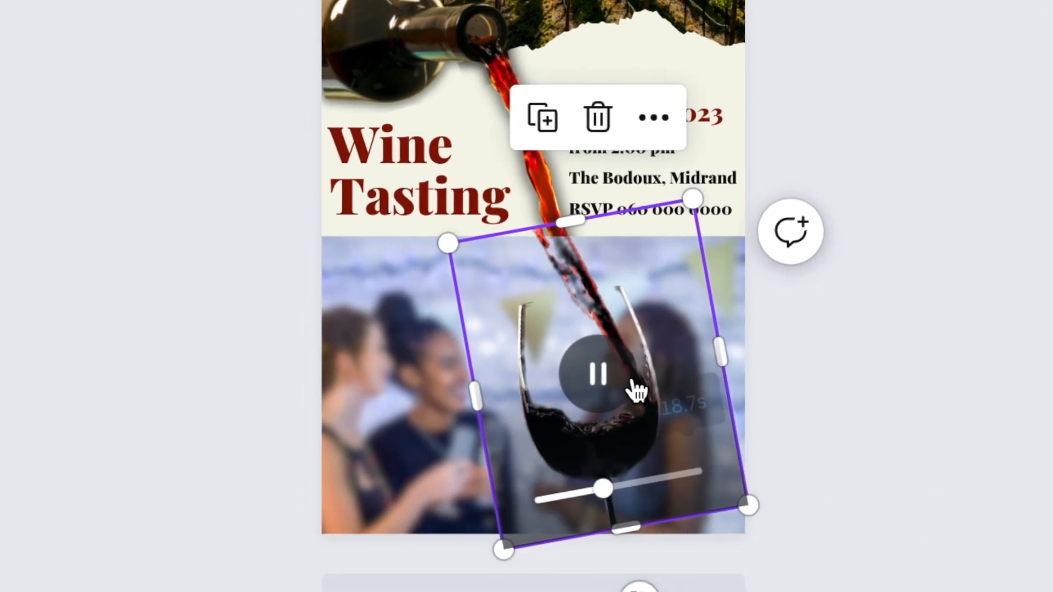
Pause the glass video and trim its start to about 7 seconds.
{"action": "left_click", "coordinate": [596, 374]}
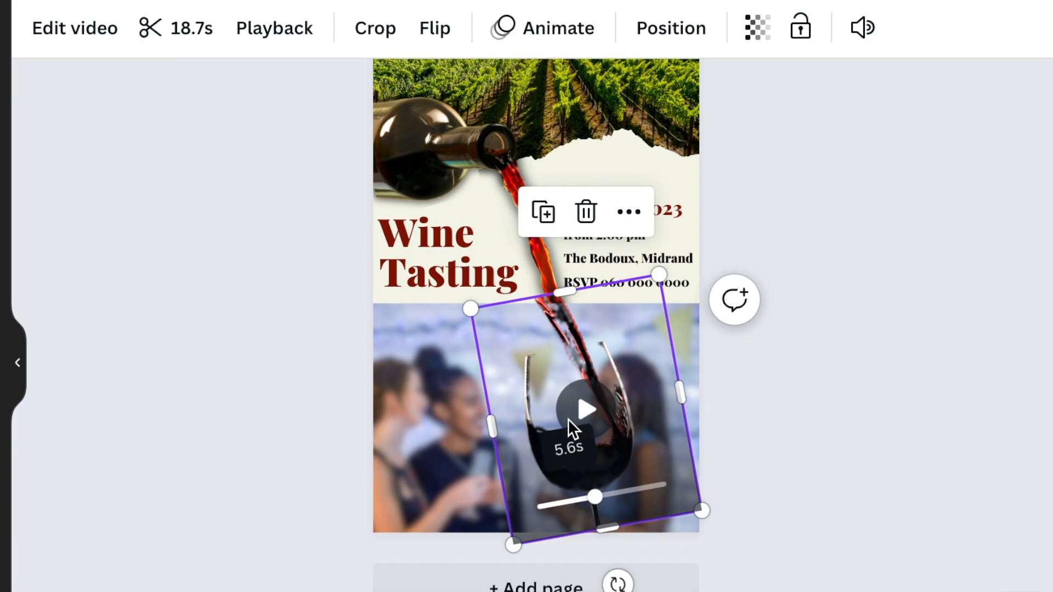
{"action": "left_click_drag", "start_coordinate": [594, 497], "coordinate": [665, 484]}
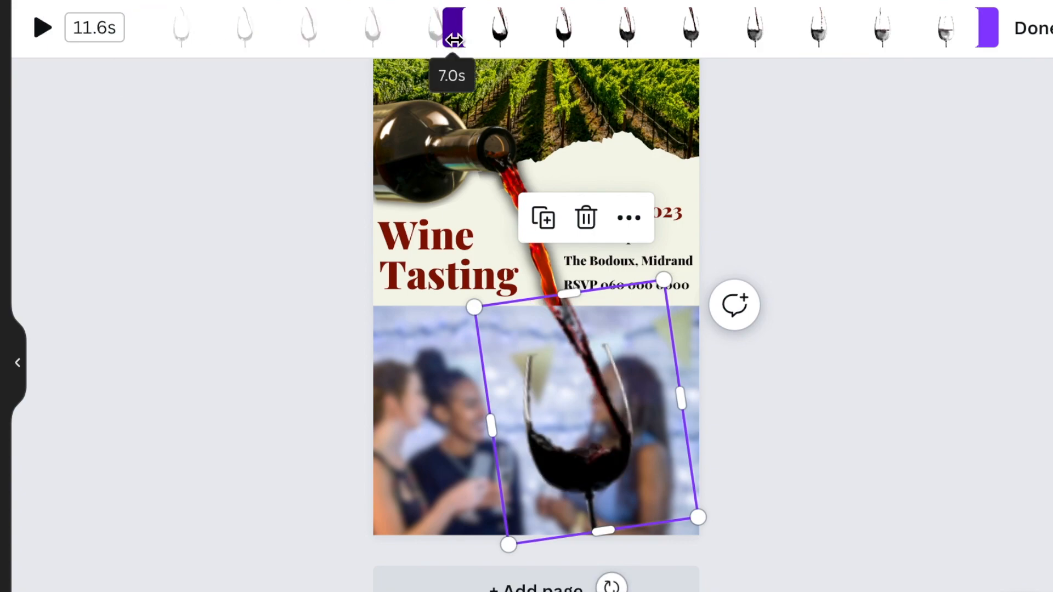
{"action": "left_click_drag", "start_coordinate": [453, 27], "coordinate": [423, 27]}
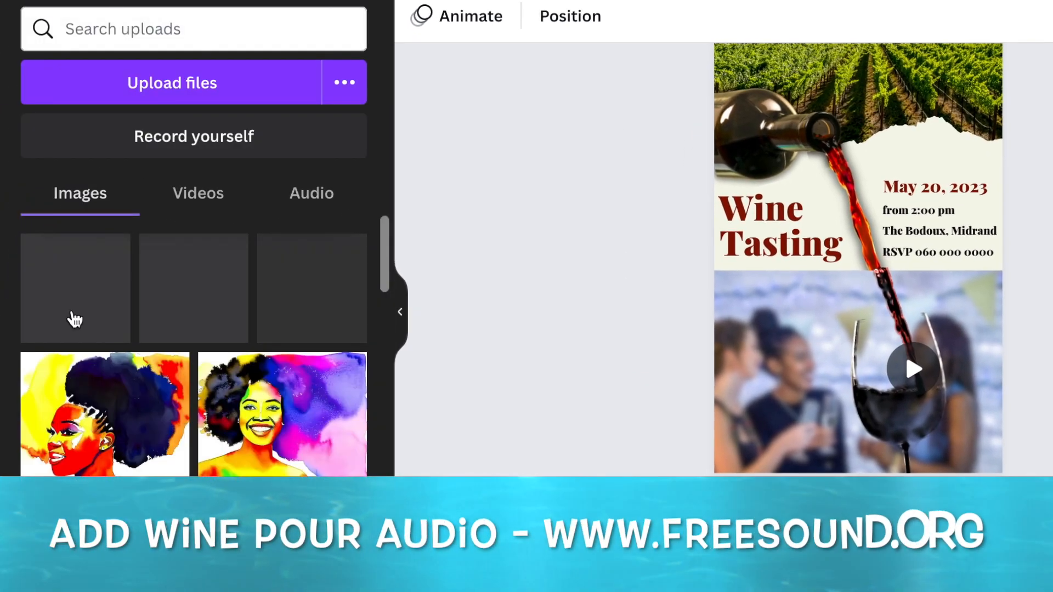
Add the wine-pouring sound from Uploads and preview the flyer full screen.
{"action": "left_click", "coordinate": [311, 194]}
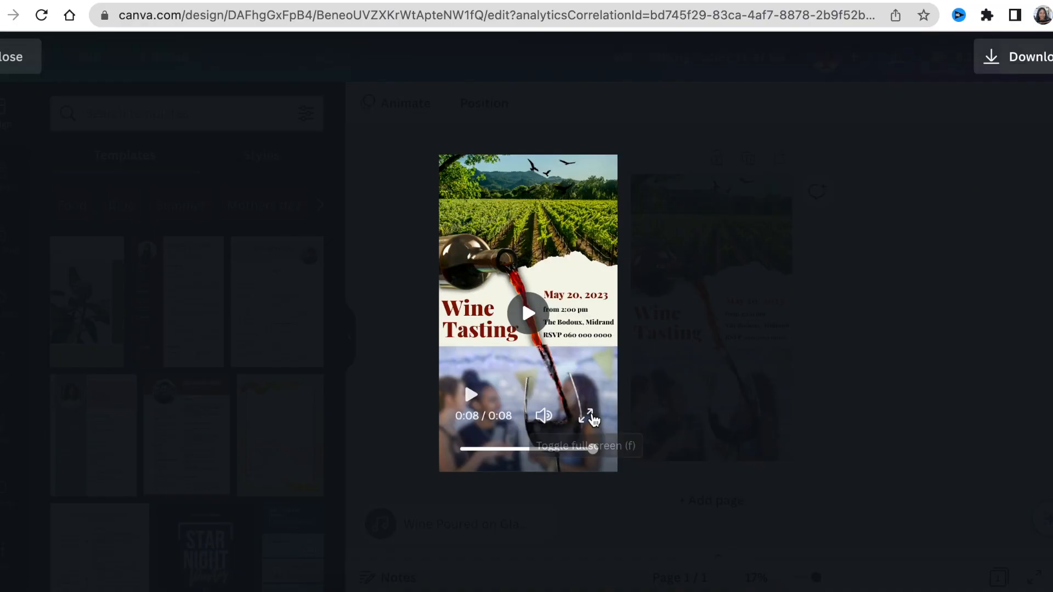
{"action": "left_click", "coordinate": [589, 416]}
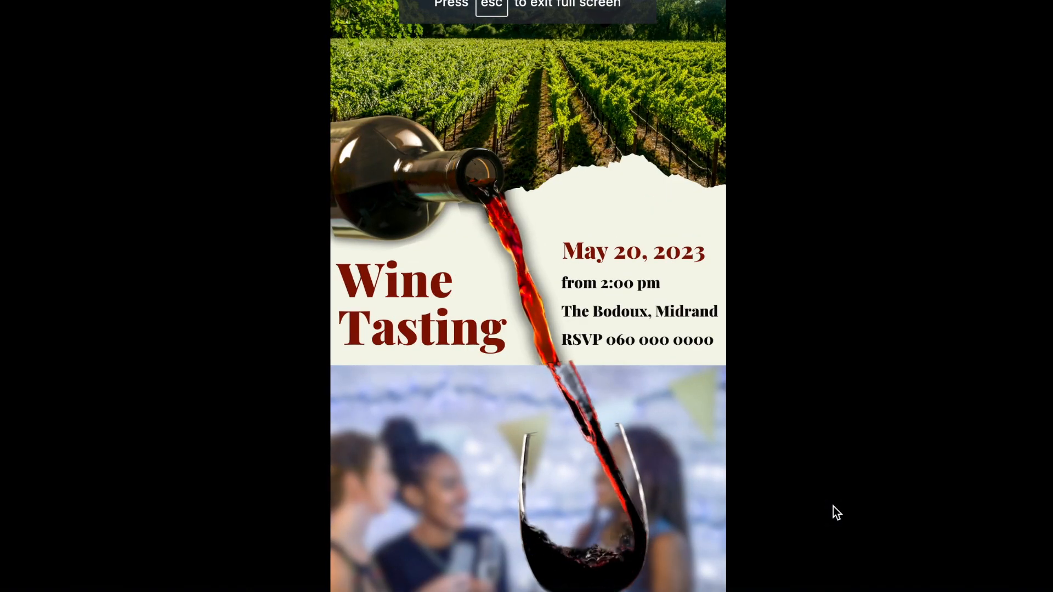
{"action": "left_click", "coordinate": [999, 26]}
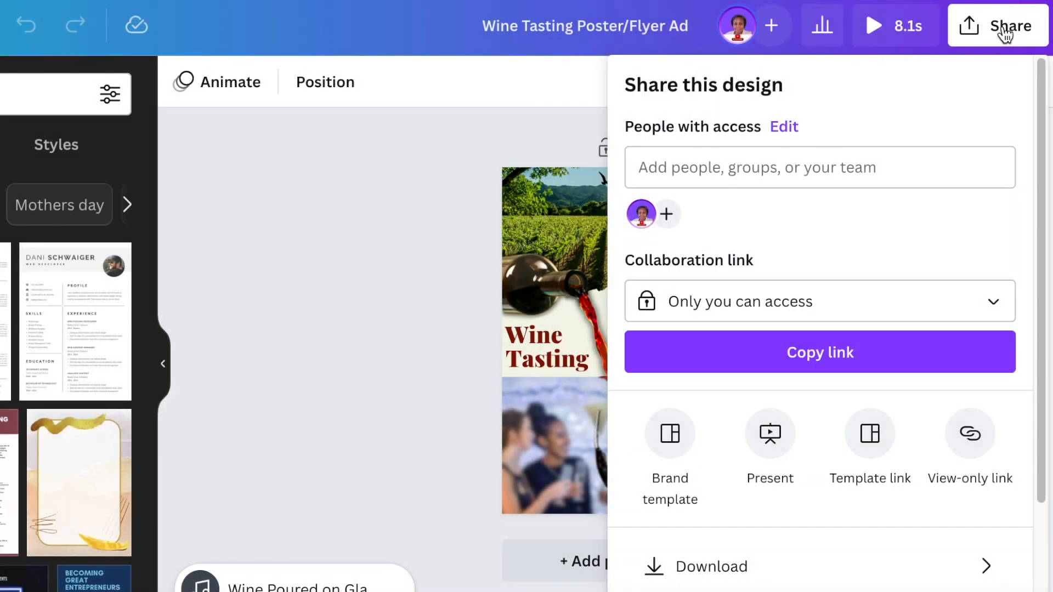
Download the Wine Tasting flyer as a 1080p (HD) MP4 video.
{"action": "scroll", "scroll_direction": "down", "scroll_amount": 3}
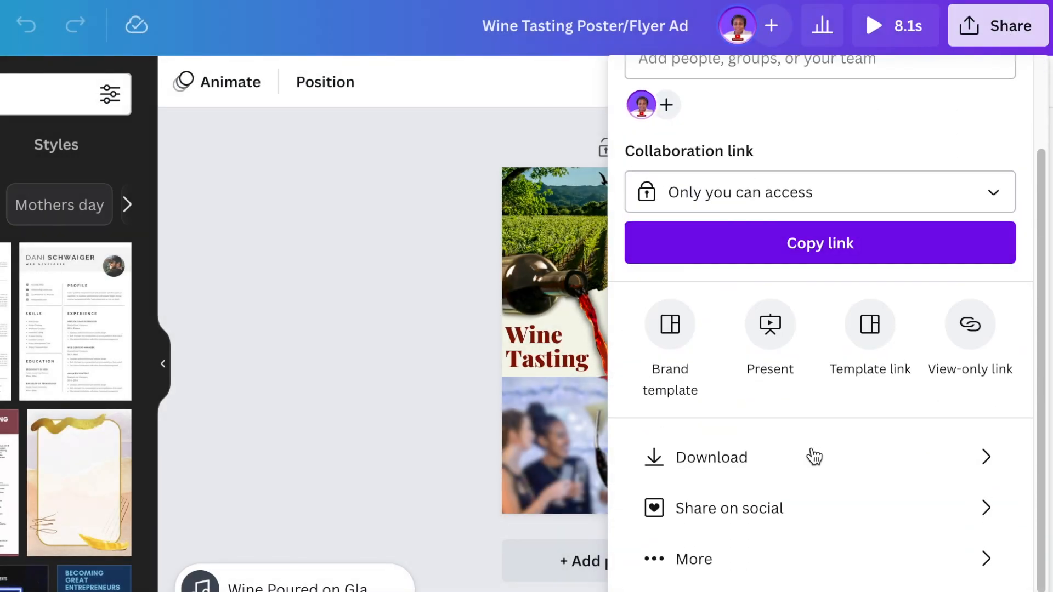
{"action": "left_click", "coordinate": [713, 458]}
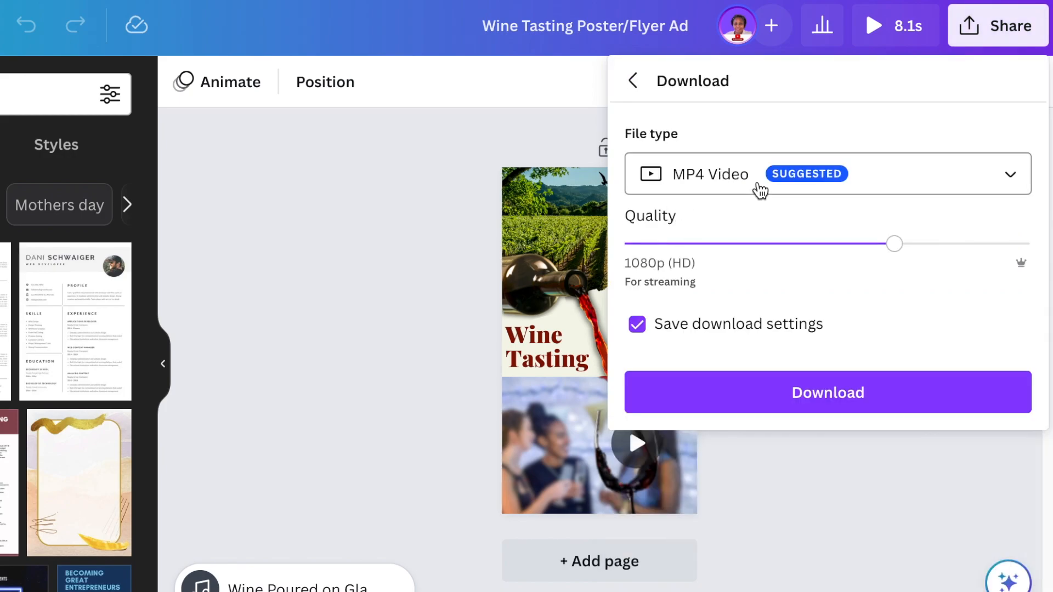
{"action": "left_click", "coordinate": [826, 392]}
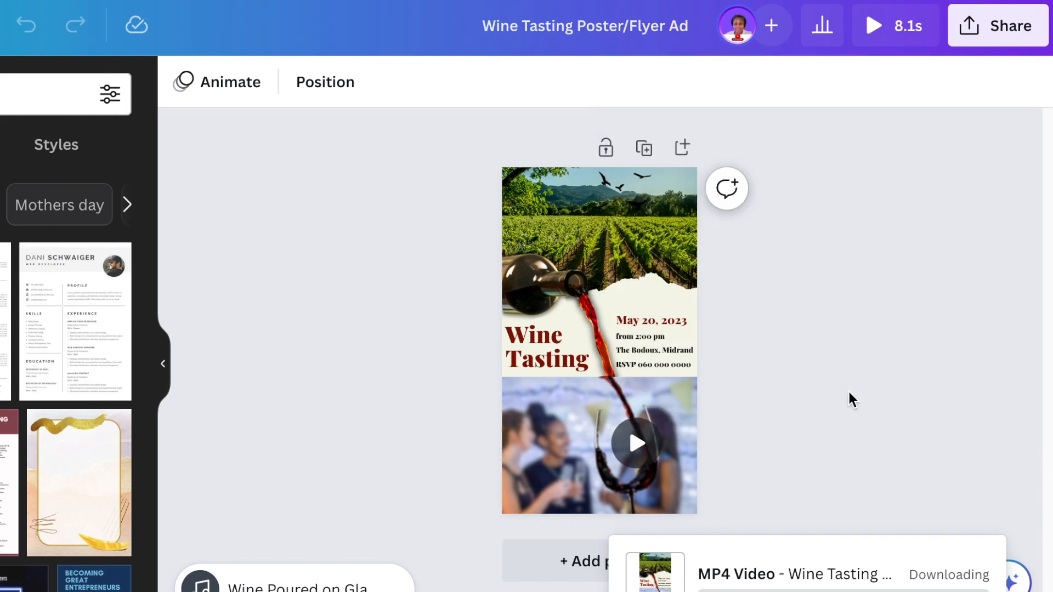